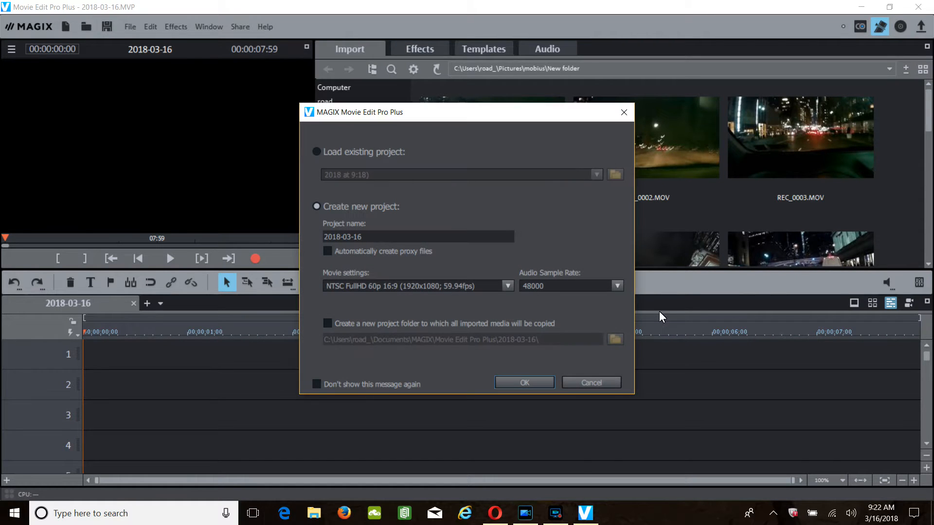
- Create the new project and dismiss the upgrade offer permanently via 'Do not show again'
click(523, 382)
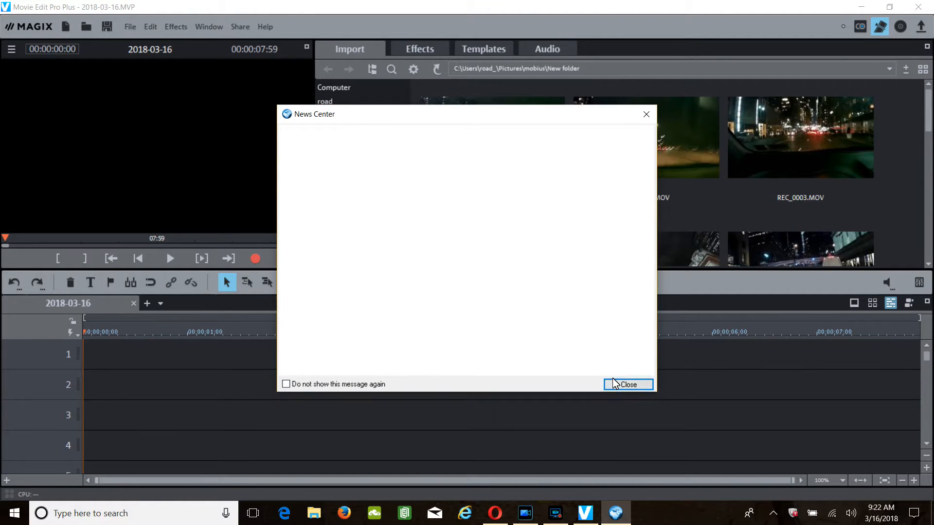
mouse_move(285, 384)
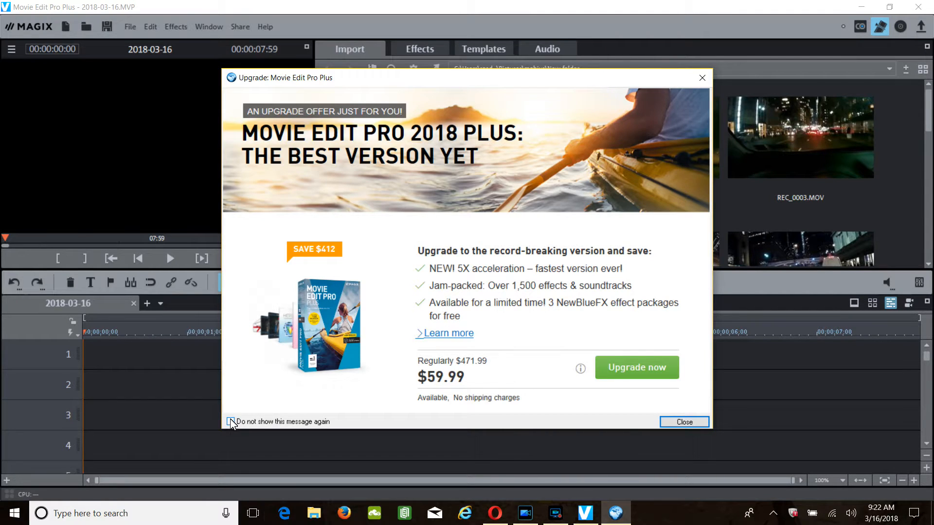
mouse_move(155, 342)
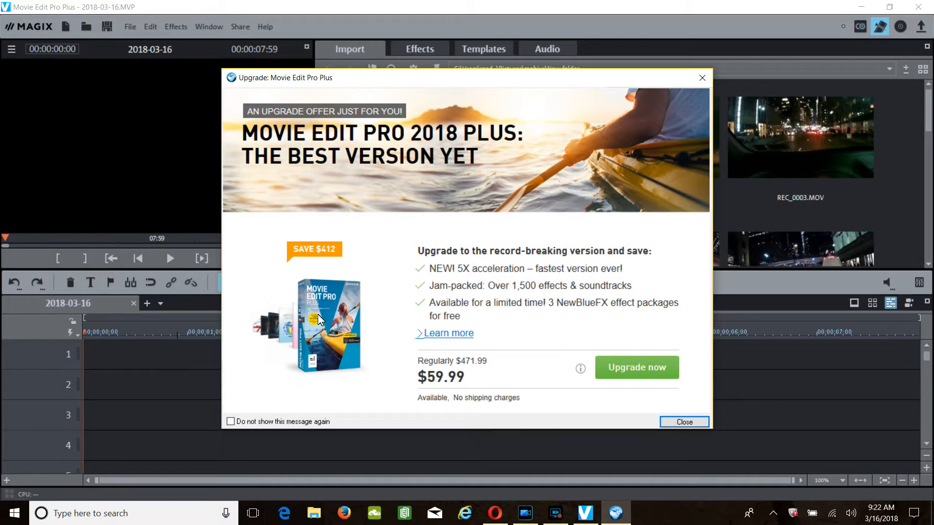
click(230, 421)
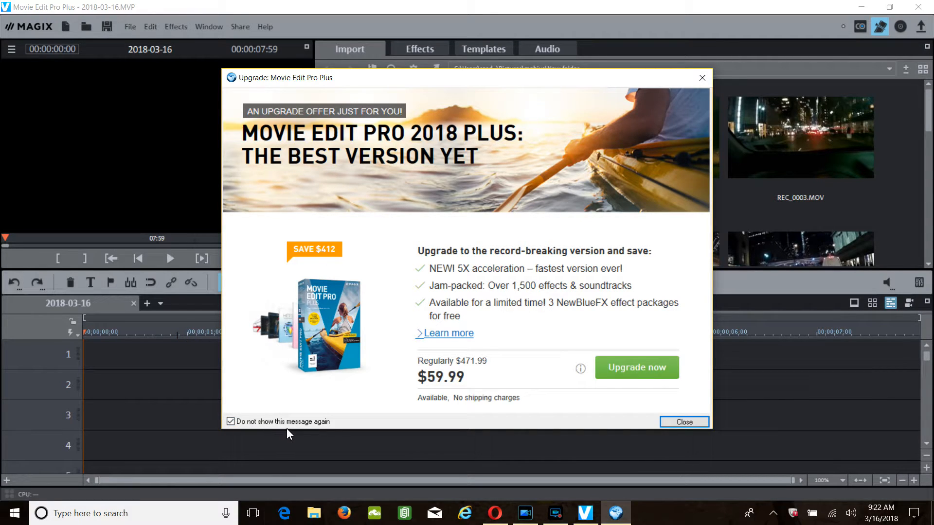
click(684, 421)
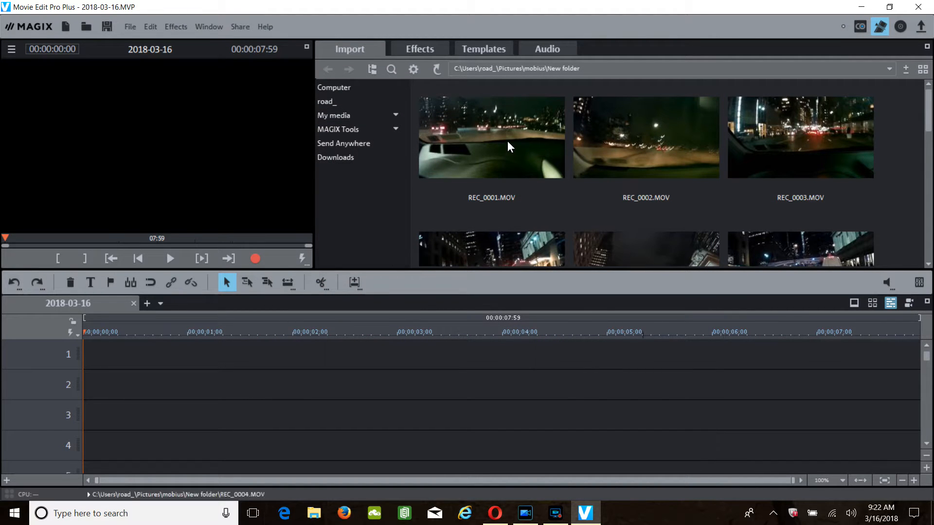
- Place REC_0001.MOV on track 1, accepting the frame-rate mismatch prompt
click(490, 137)
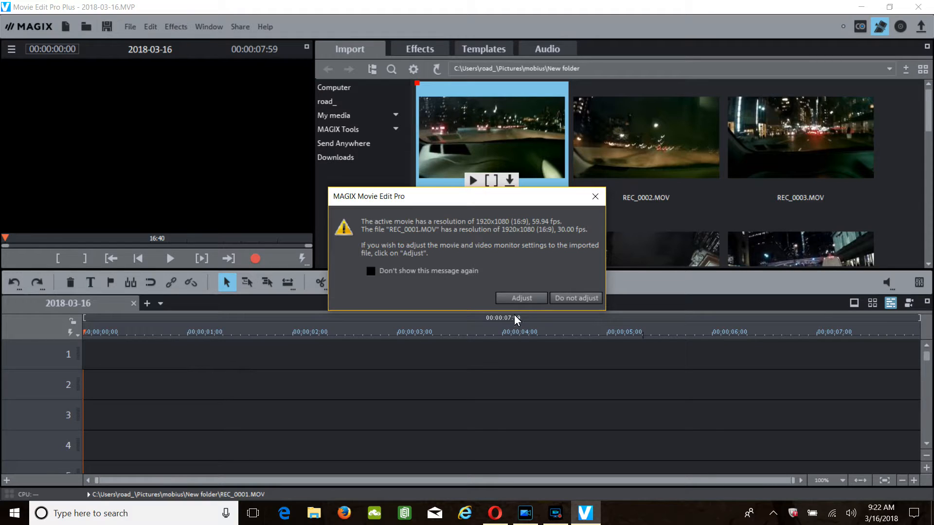
click(575, 297)
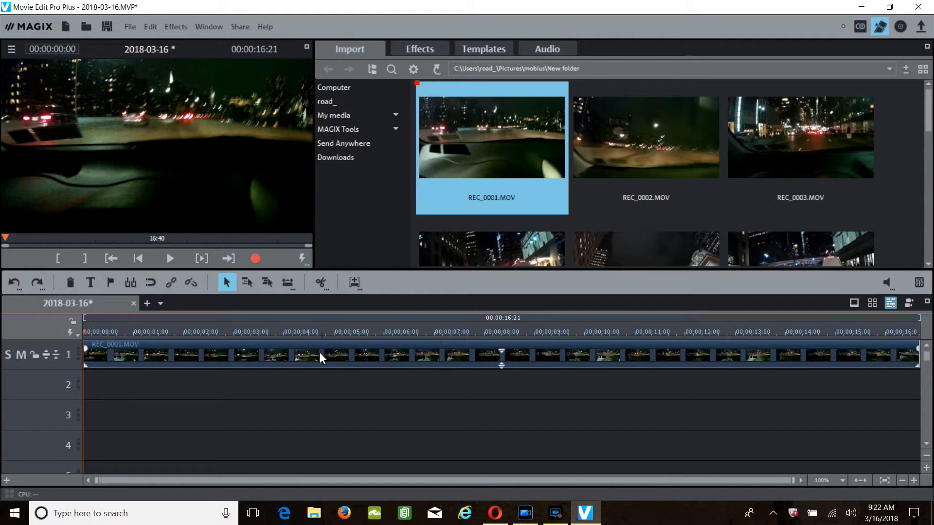
mouse_move(316, 358)
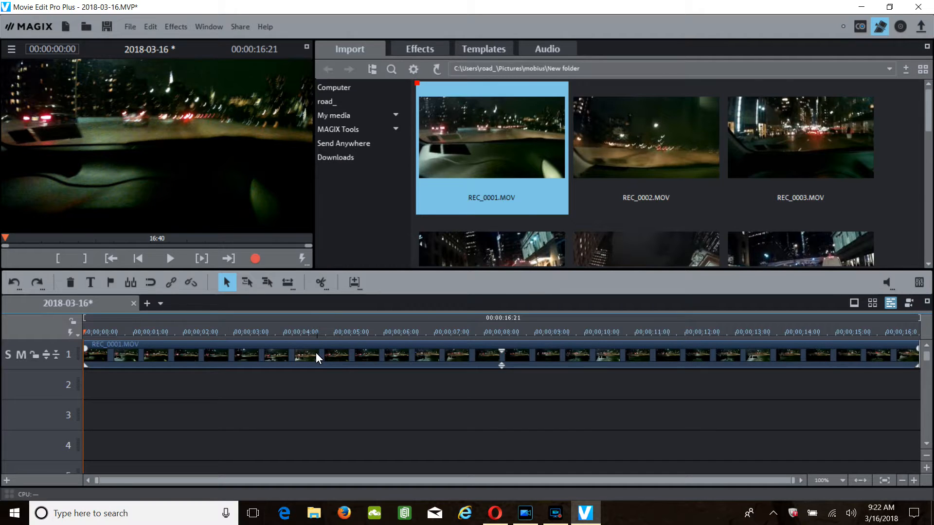
right_click(316, 357)
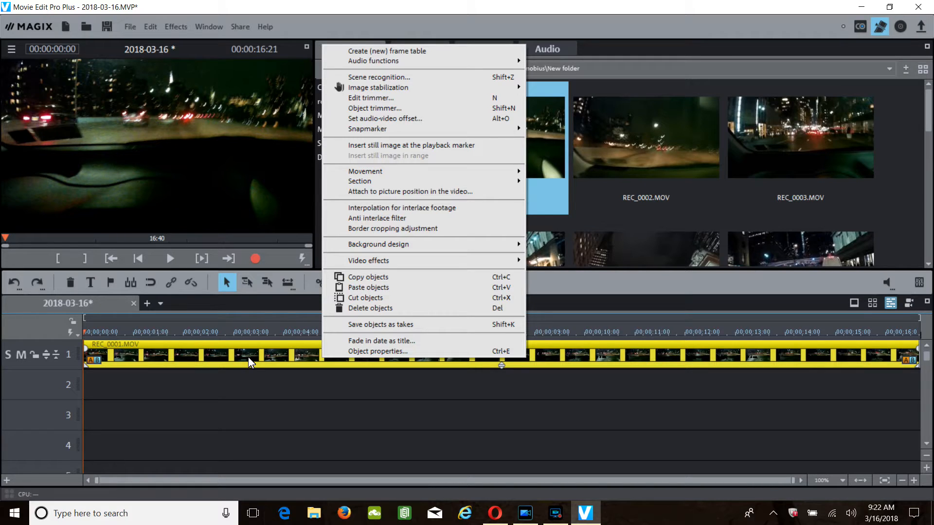
mouse_move(409, 191)
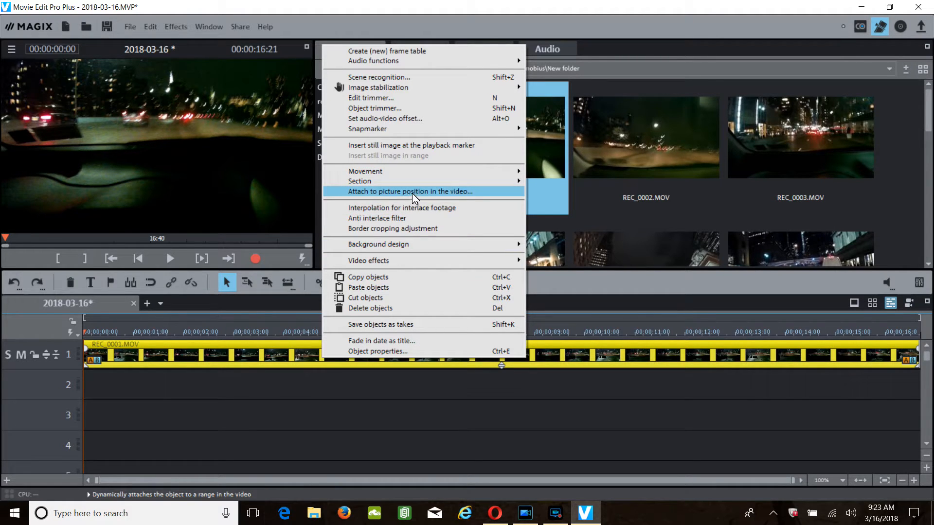
mouse_move(410, 229)
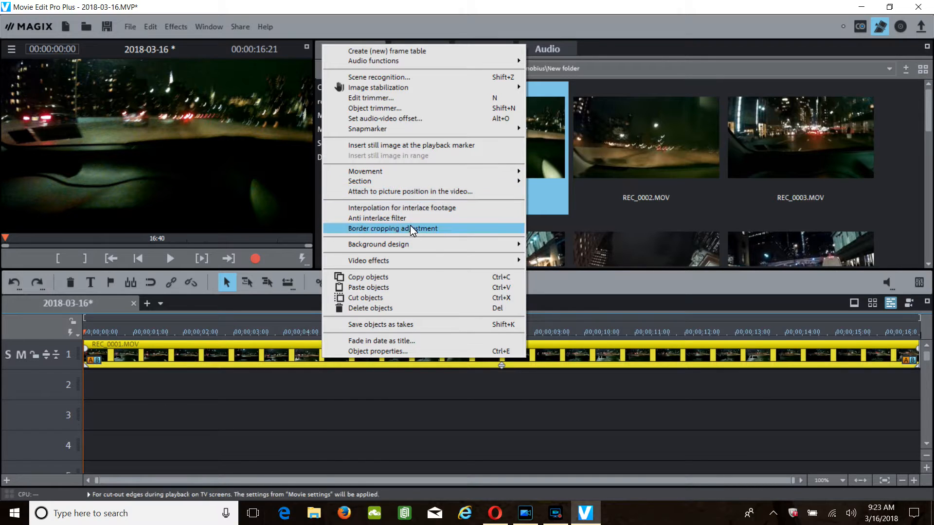
mouse_move(242, 438)
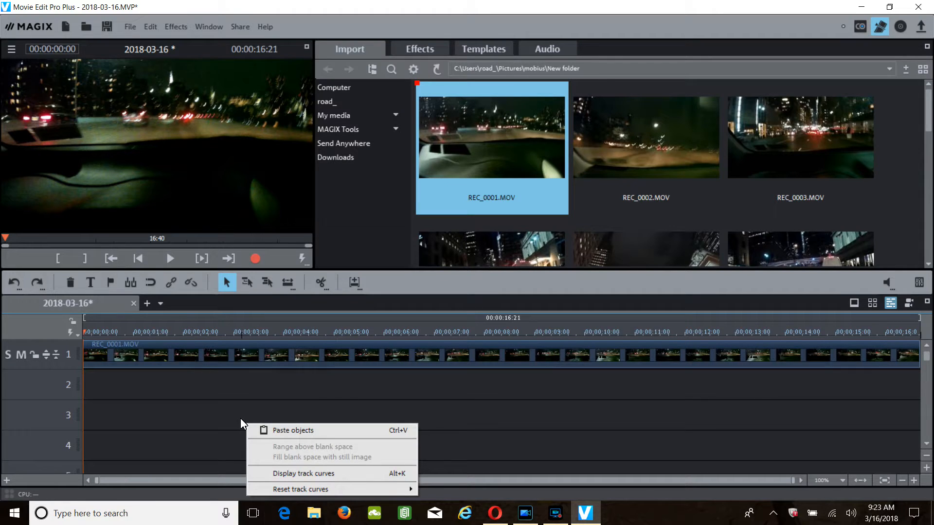
mouse_move(187, 387)
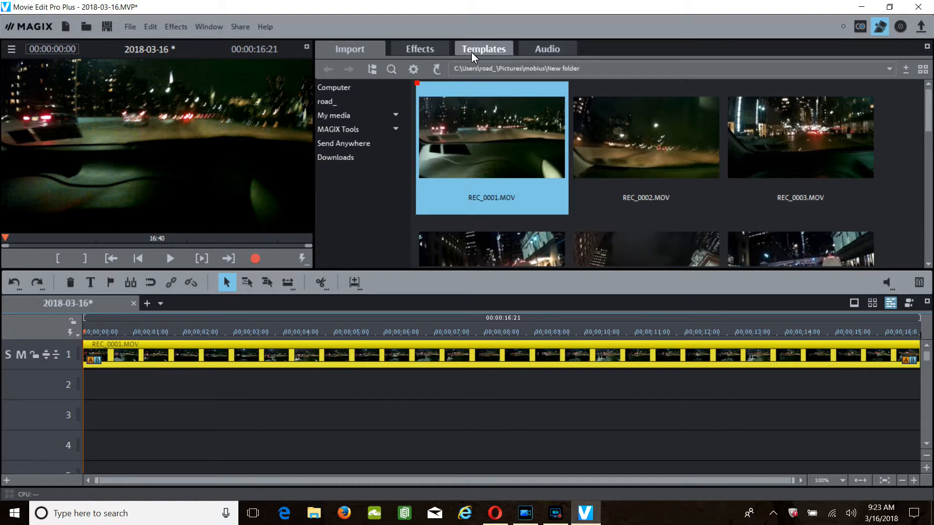
- List the 3D Static Basic title templates under Templates
click(483, 48)
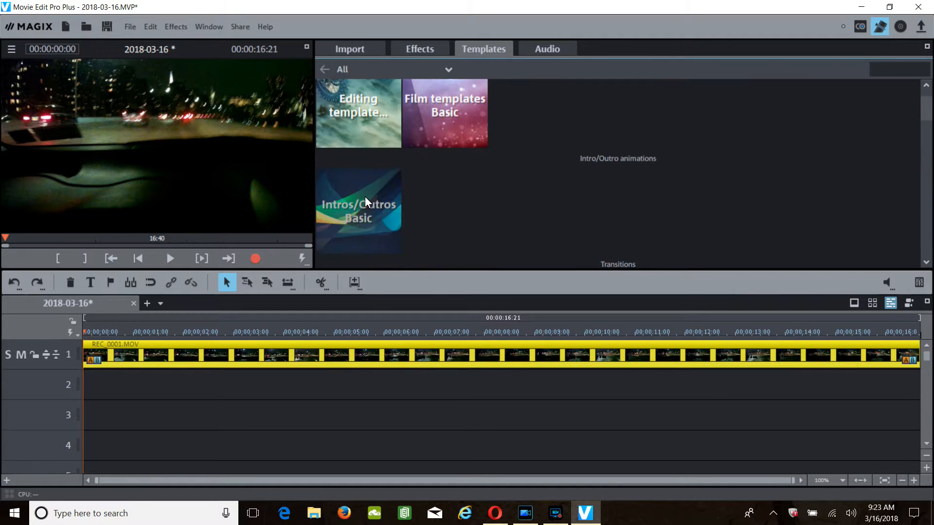
scroll(down, 3)
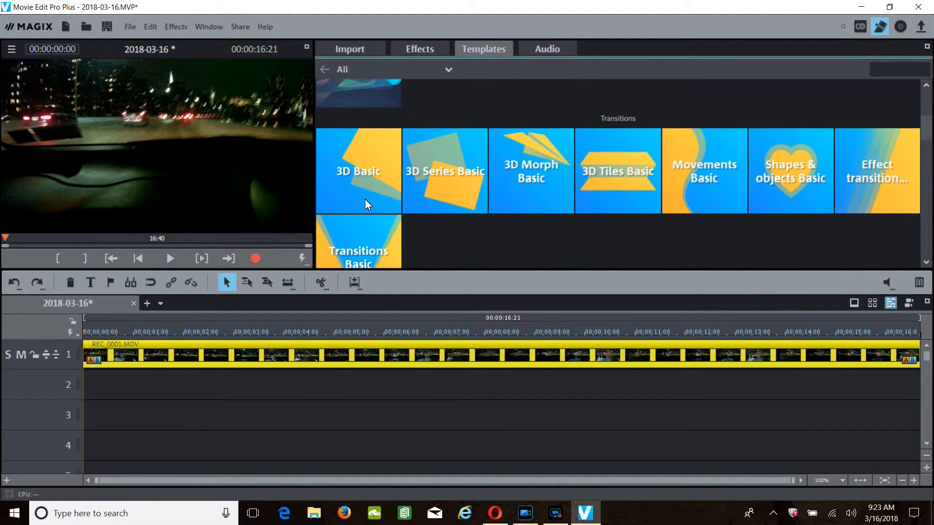
scroll(down, 3)
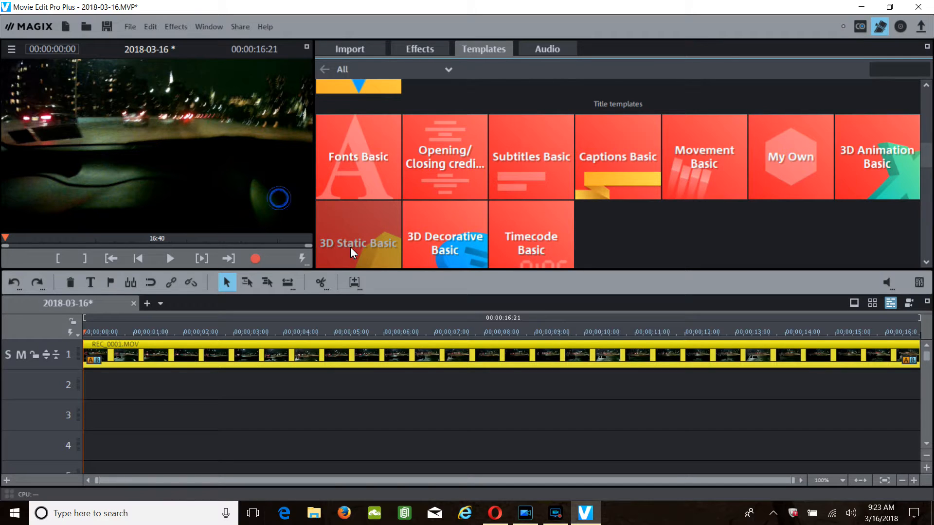
click(358, 235)
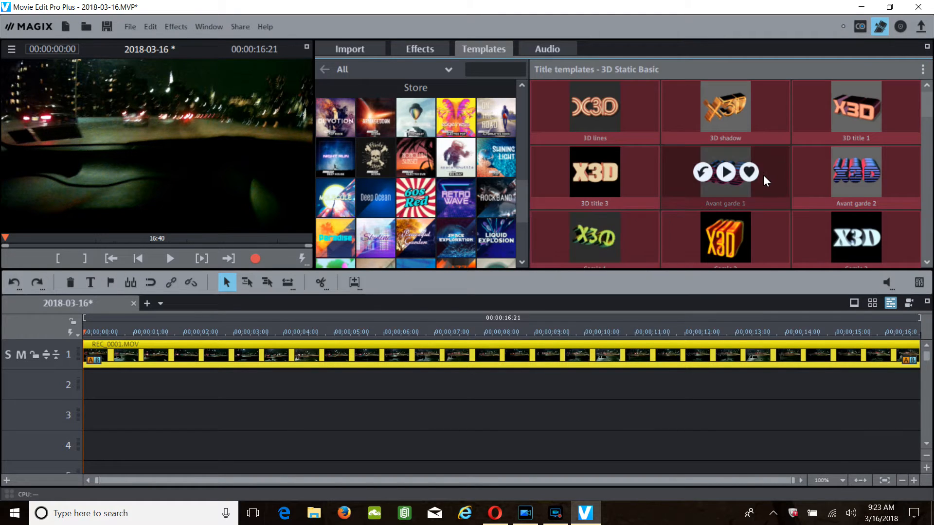
scroll(down, 3)
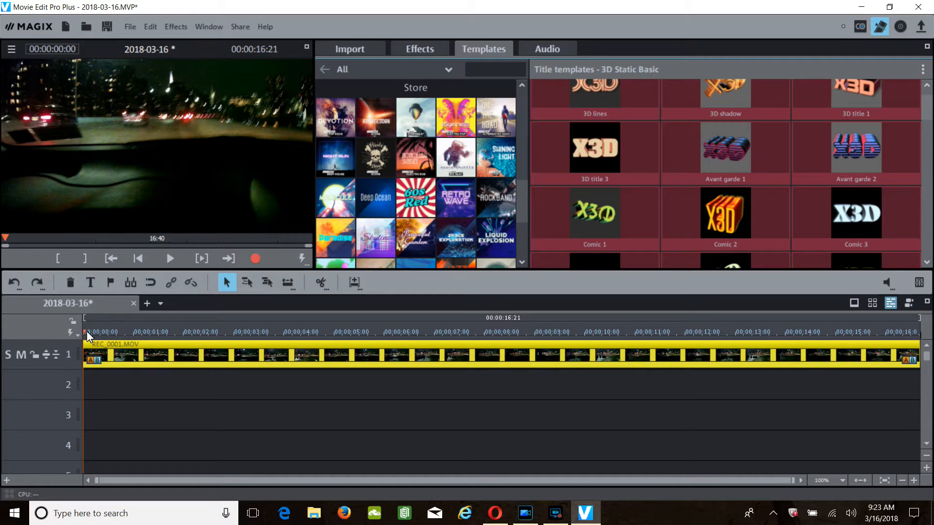
- Move the playhead to about 00:00:05 on the timeline ruler
click(253, 332)
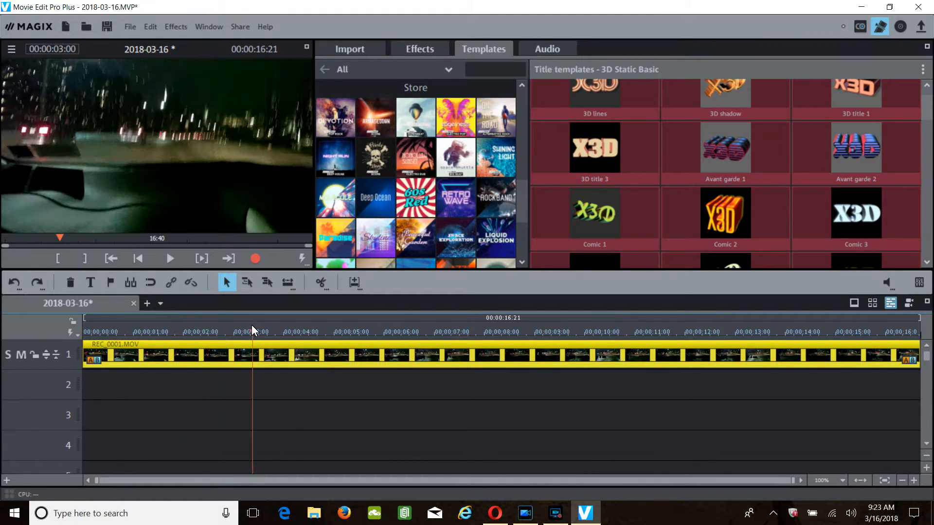
click(349, 331)
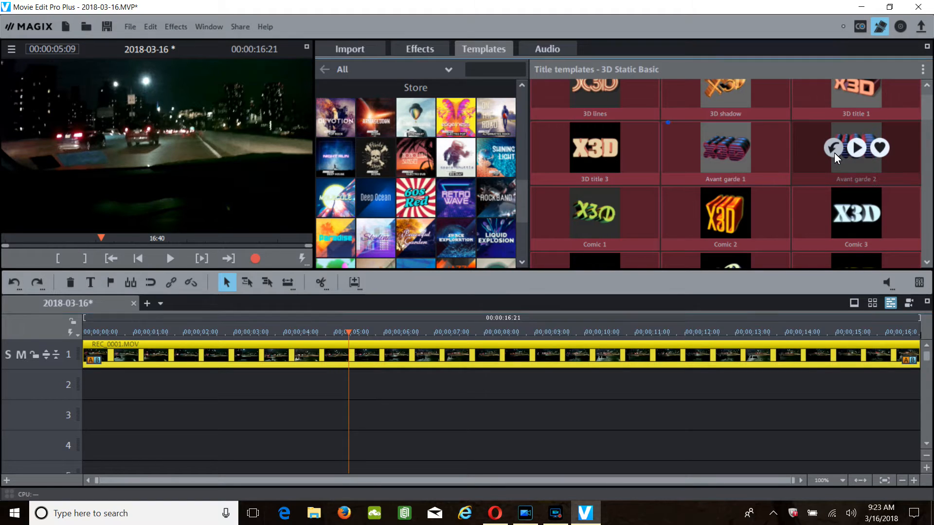
mouse_move(832, 160)
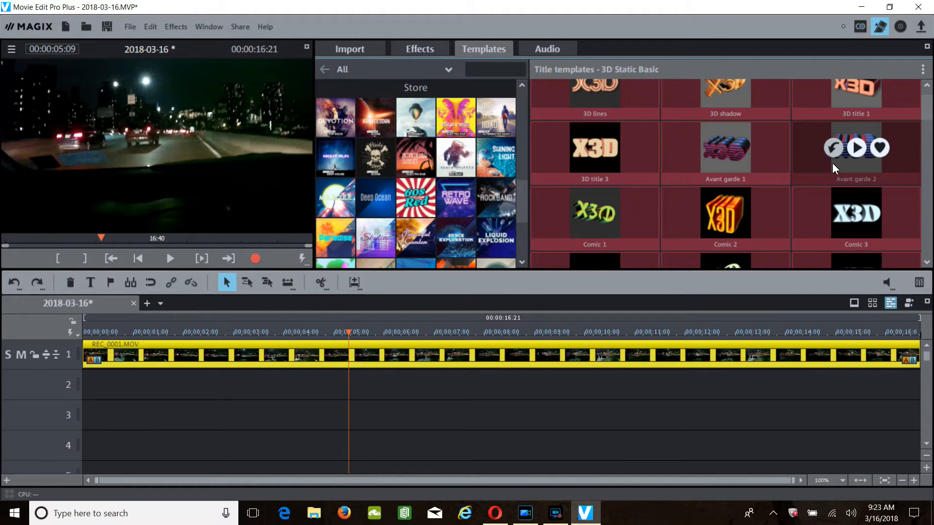
- Add the Avant garde 2 3D title at the playhead and change its text to 'Mobius'
click(419, 49)
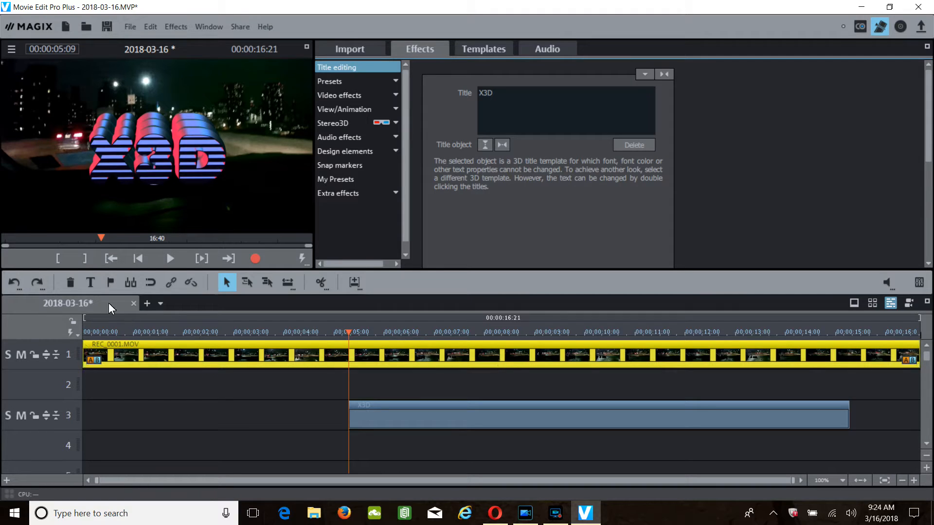
mouse_move(90, 282)
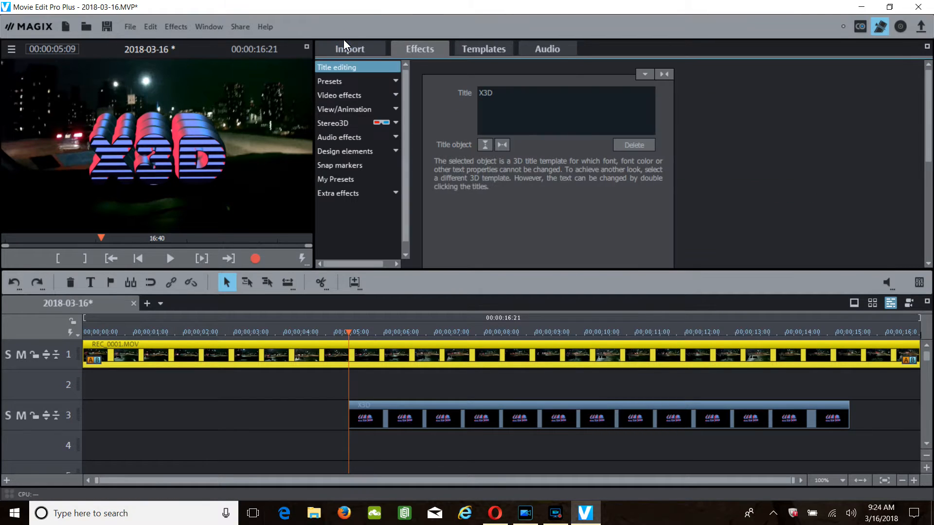
mouse_move(358, 109)
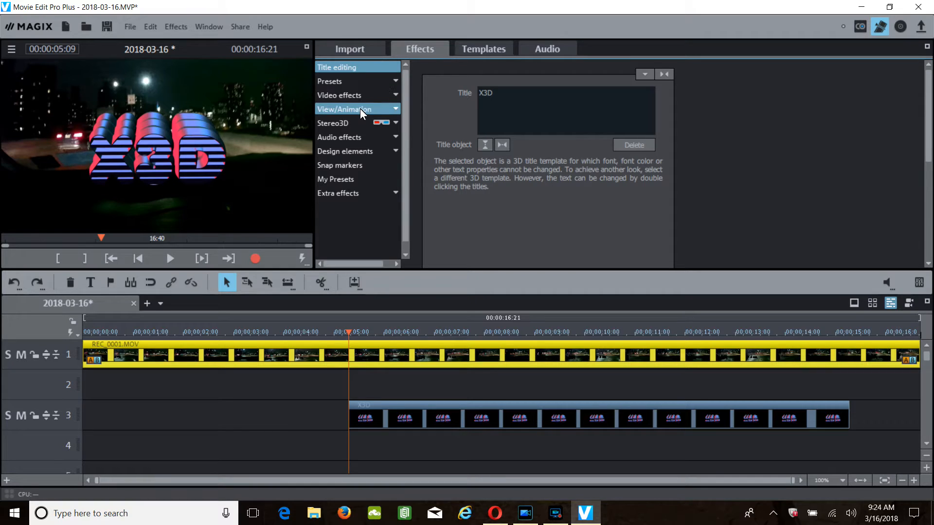
click(344, 109)
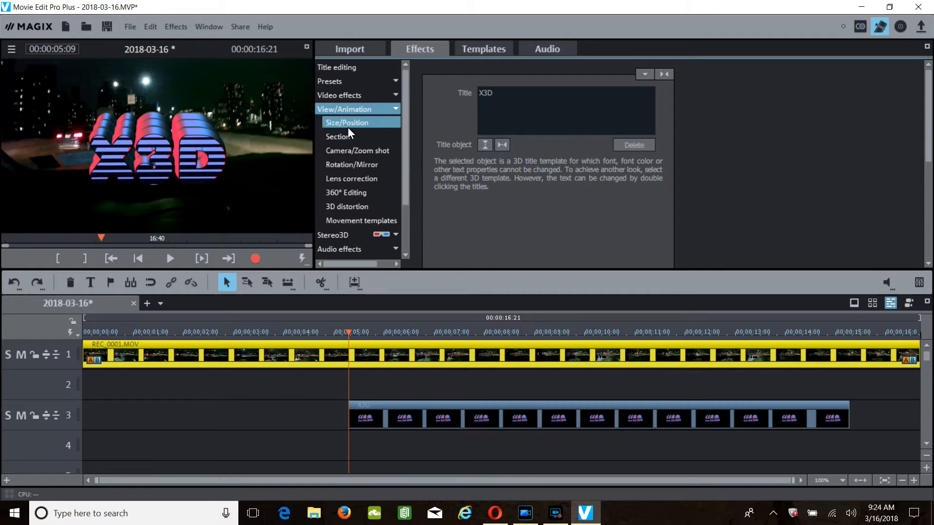
click(346, 122)
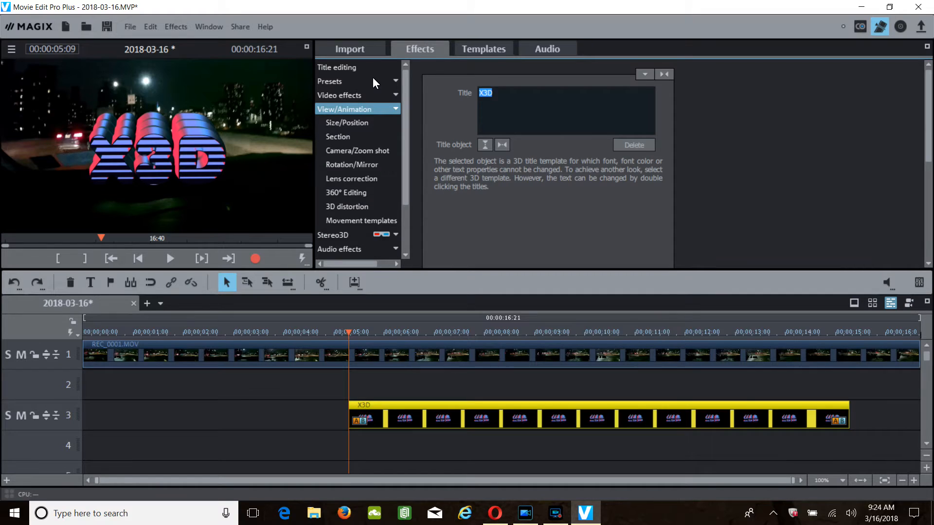
text(Mobiu)
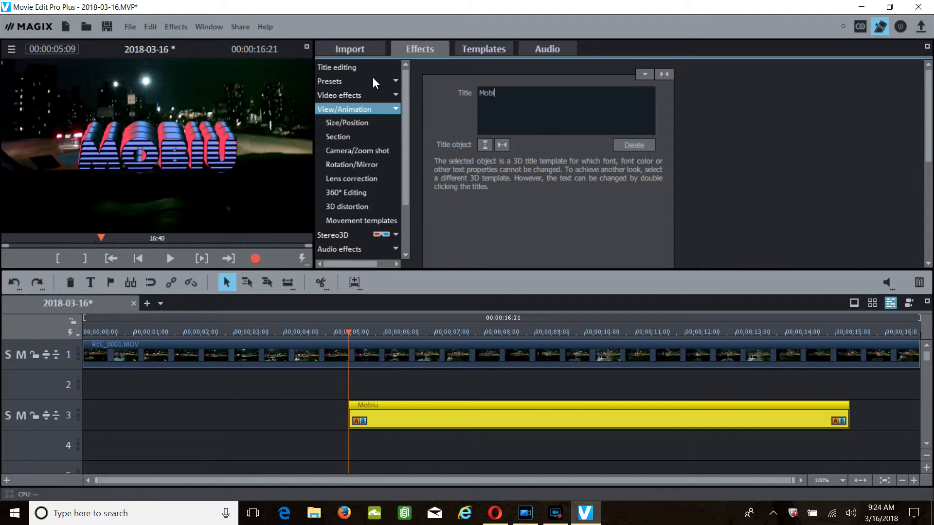
text(us)
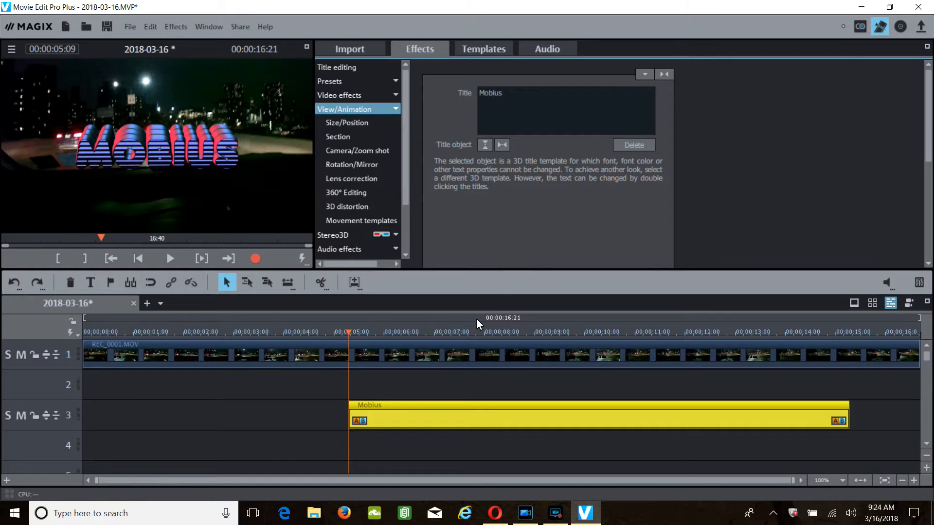
- Choose 'Attach to picture position in the video...' for the Mobius title and continue past both info dialogs
right_click(370, 342)
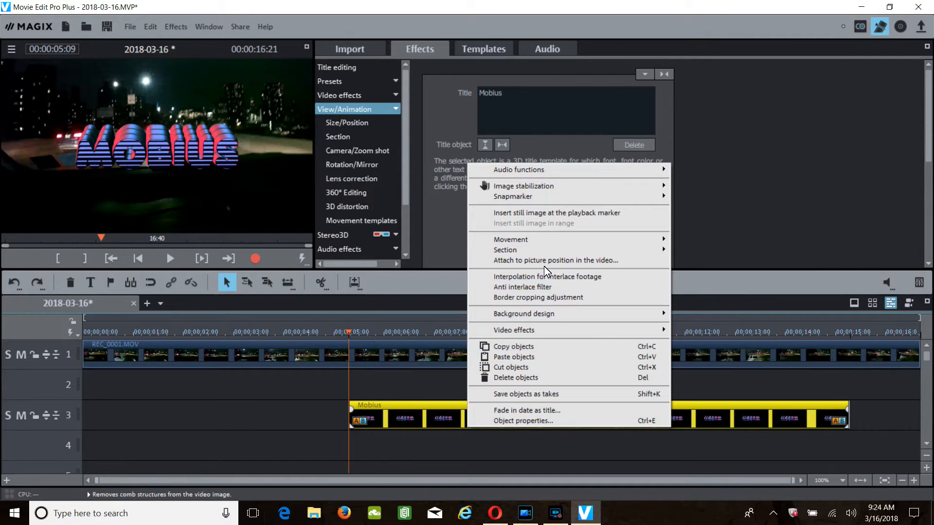
click(555, 260)
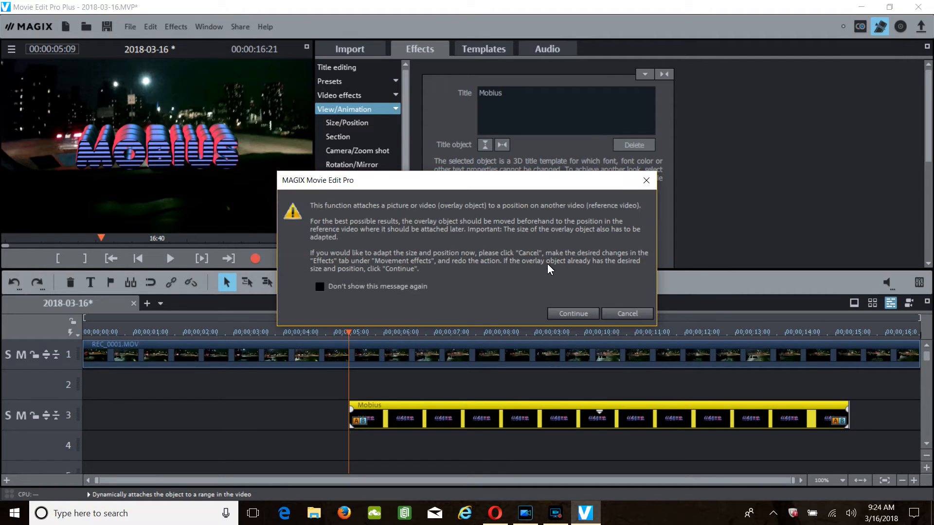
mouse_move(401, 236)
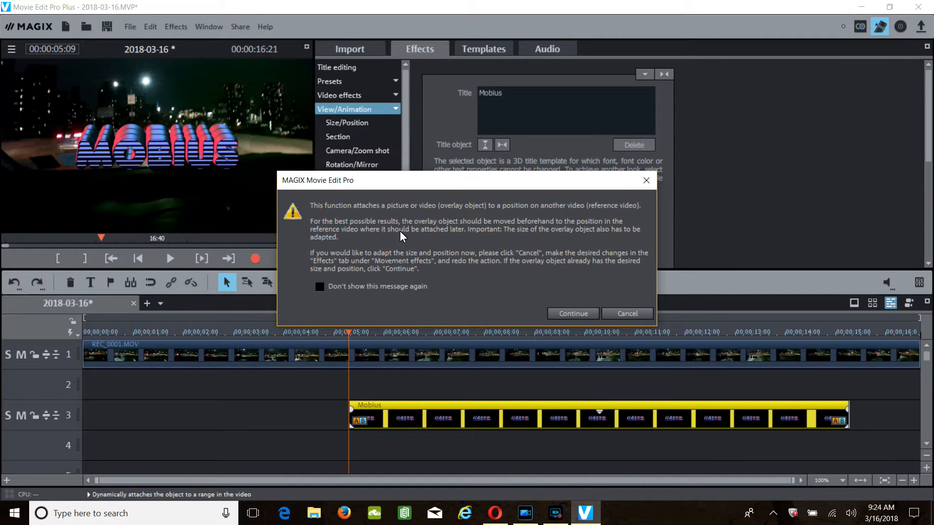
mouse_move(368, 216)
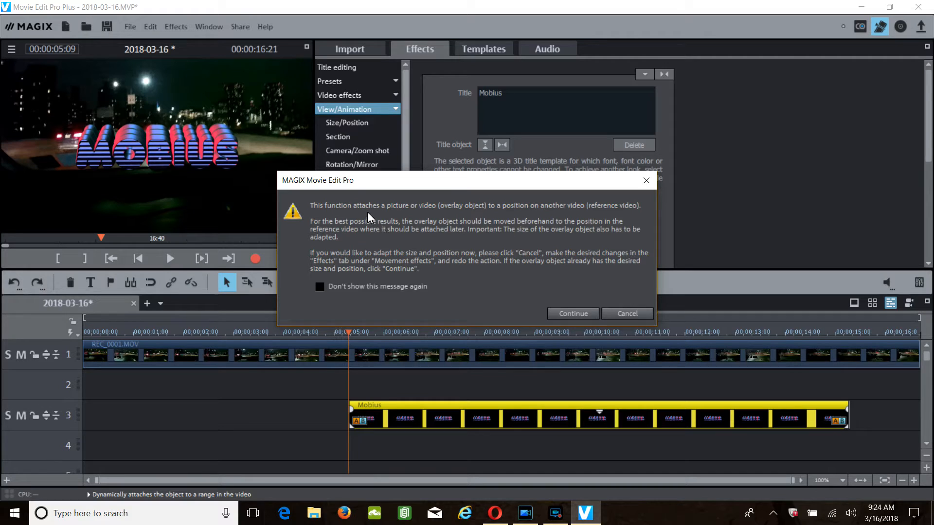
mouse_move(395, 216)
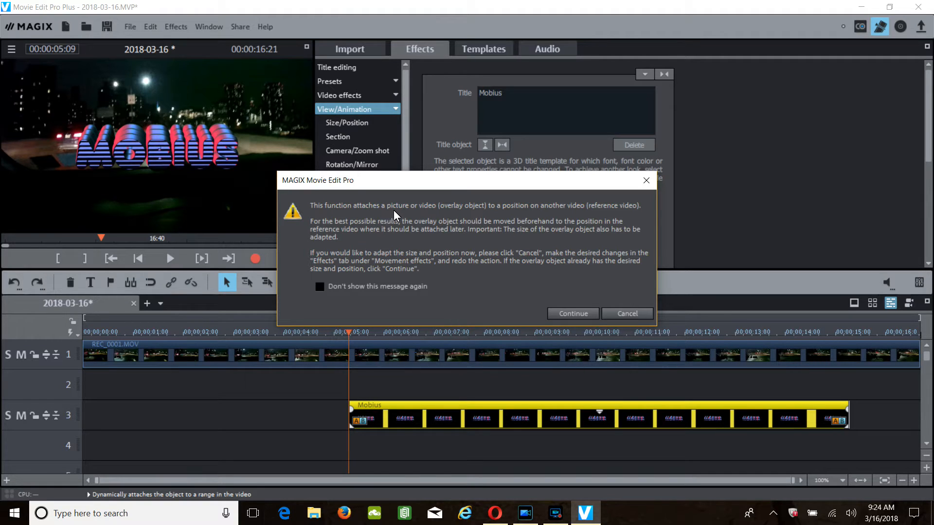
mouse_move(312, 220)
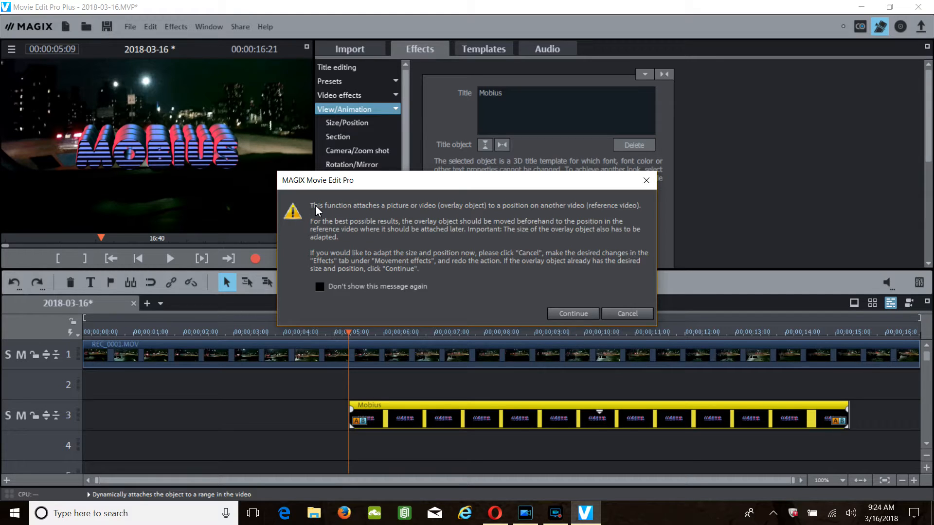
mouse_move(417, 235)
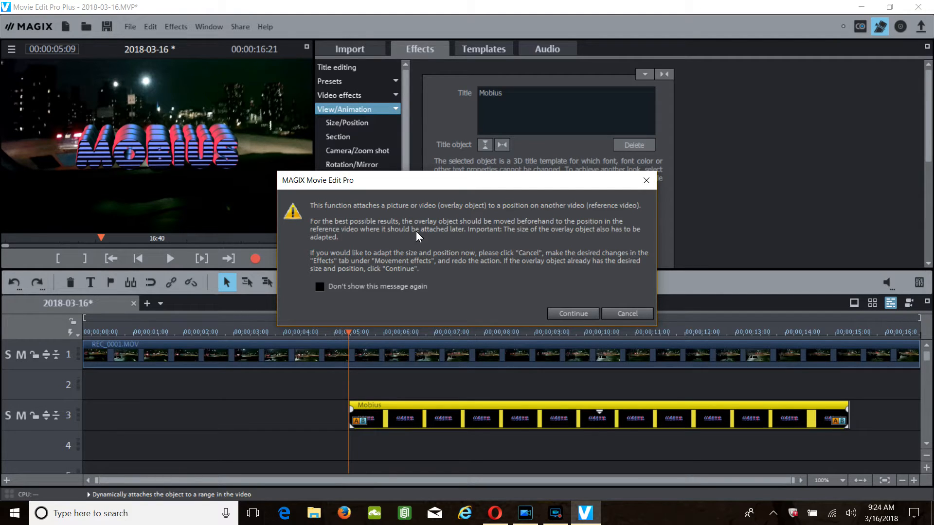
mouse_move(521, 301)
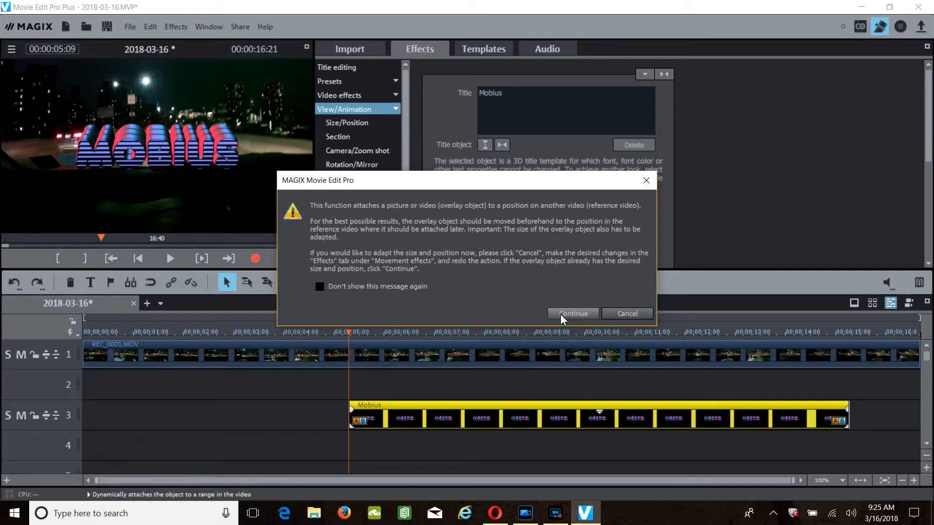
click(572, 314)
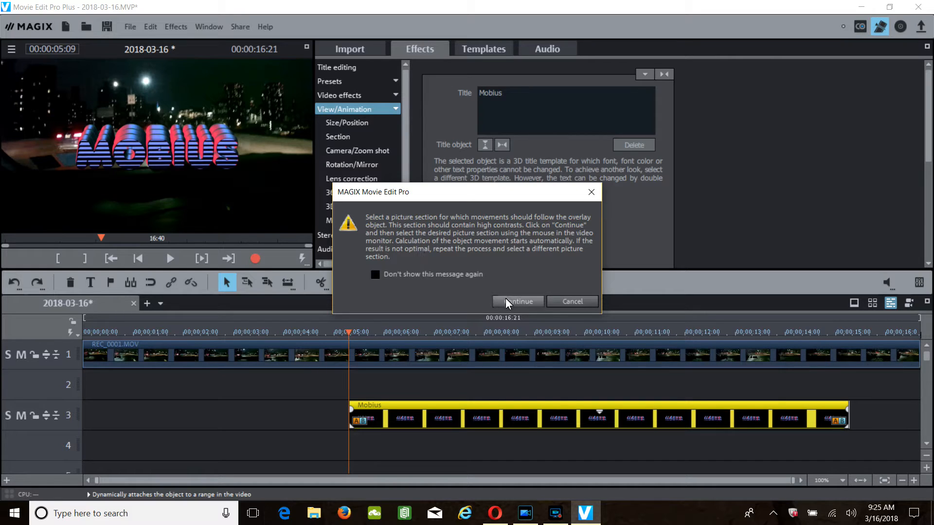
mouse_move(507, 422)
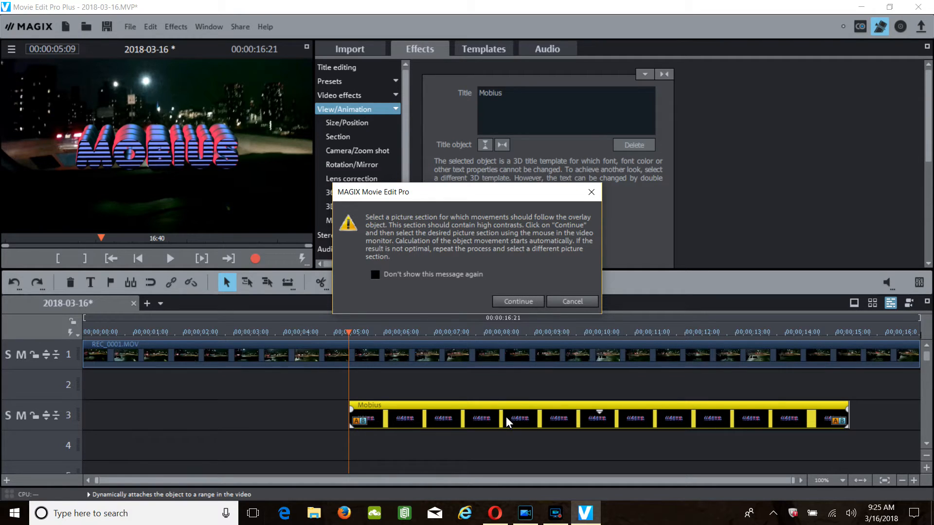
mouse_move(513, 328)
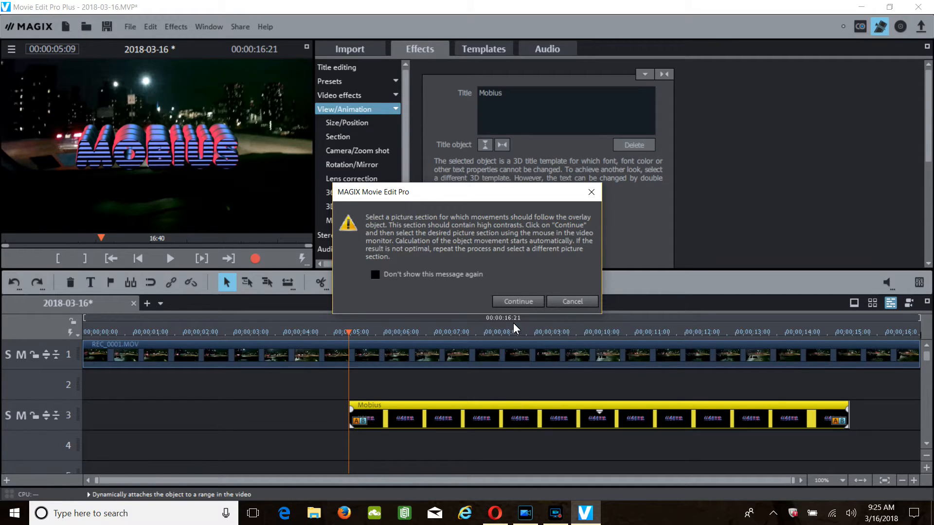
click(571, 301)
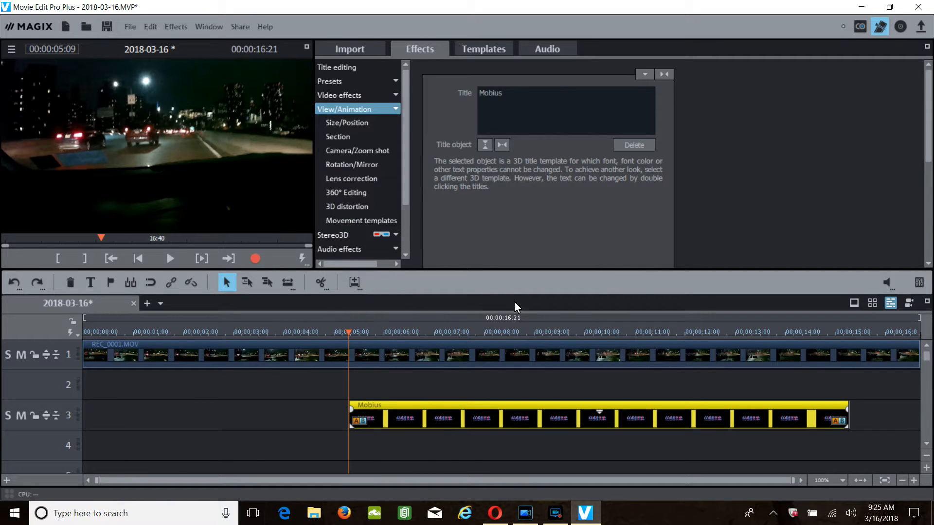
mouse_move(98, 134)
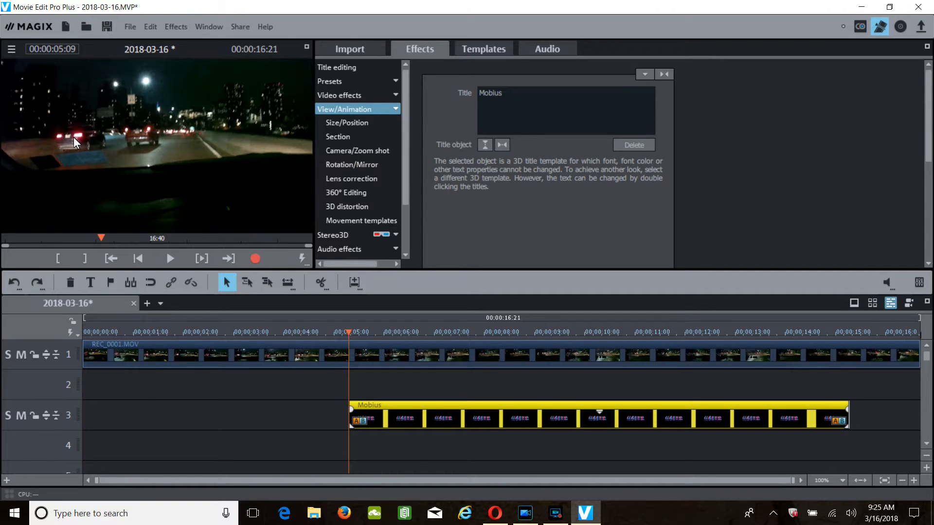
mouse_move(48, 124)
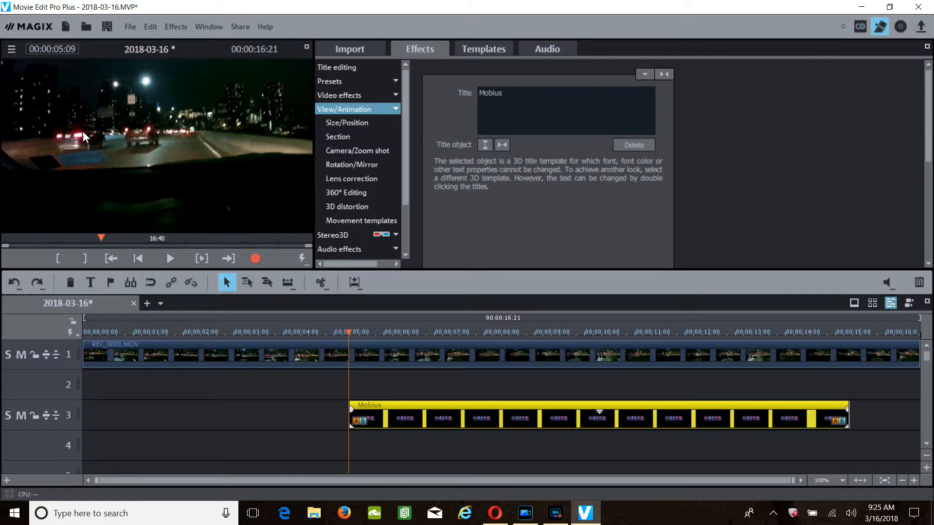
mouse_move(47, 127)
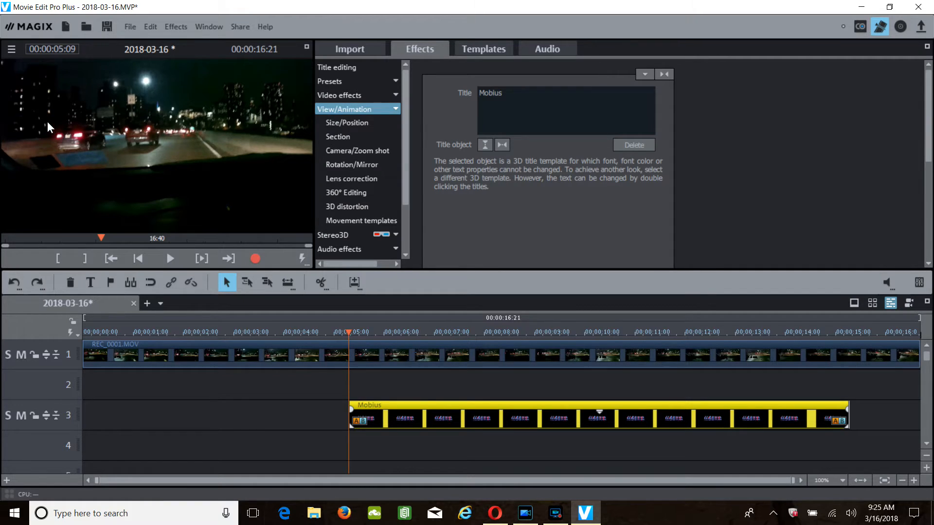
mouse_move(41, 102)
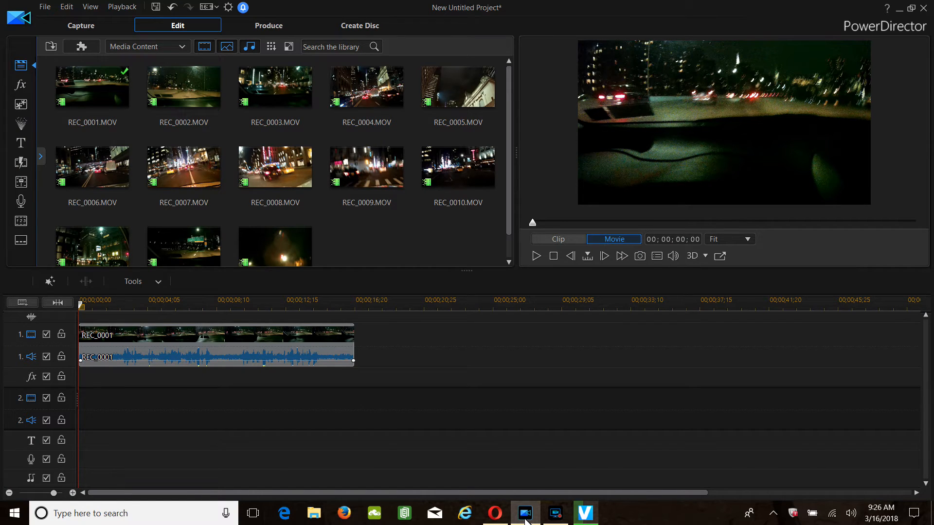
mouse_move(50, 46)
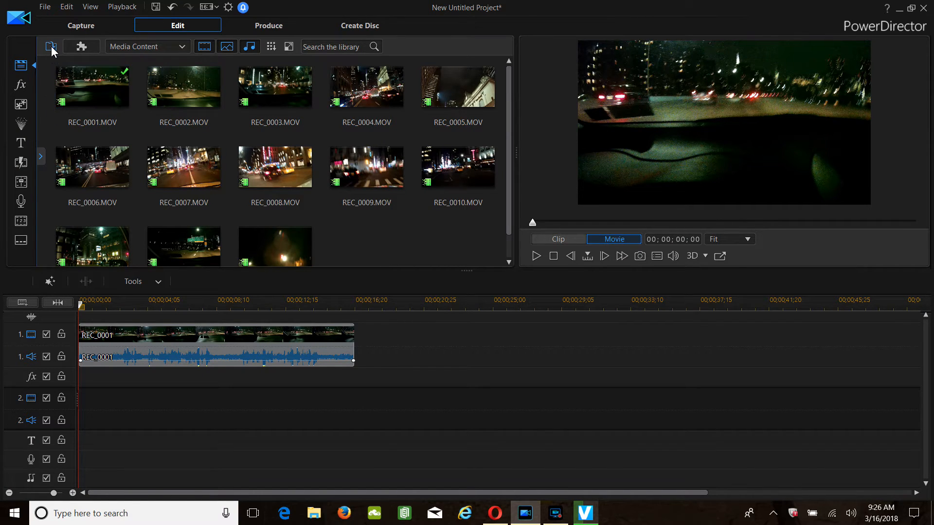
mouse_move(51, 46)
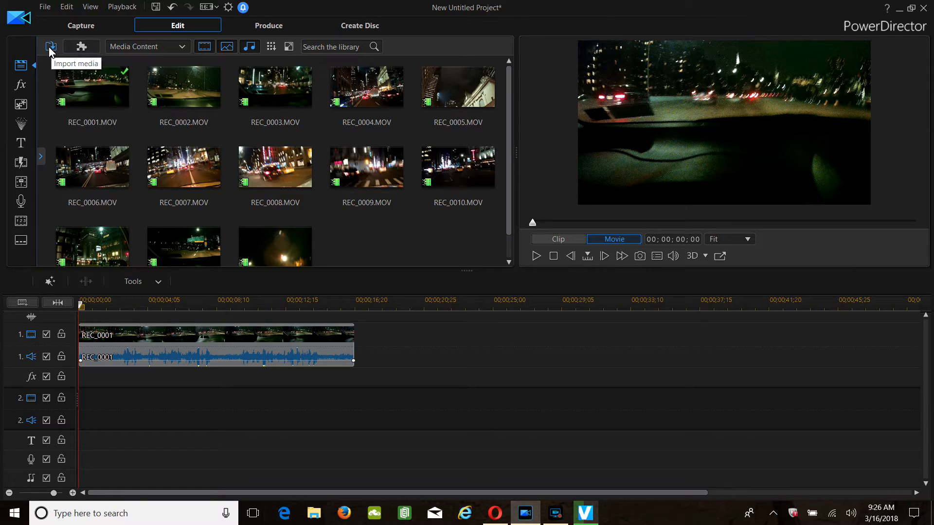
- Glance at the import and timeline tool menus, then select the REC_0001 clip on the timeline
click(49, 47)
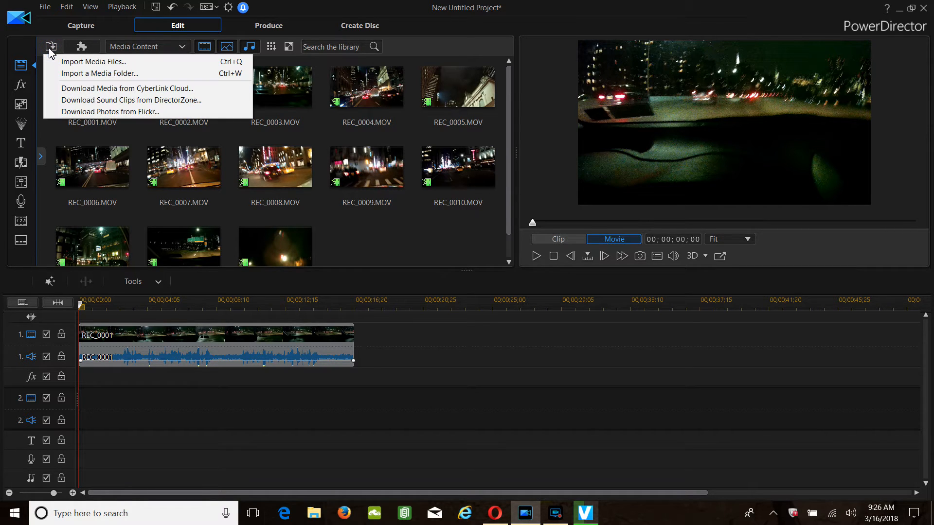
mouse_move(125, 89)
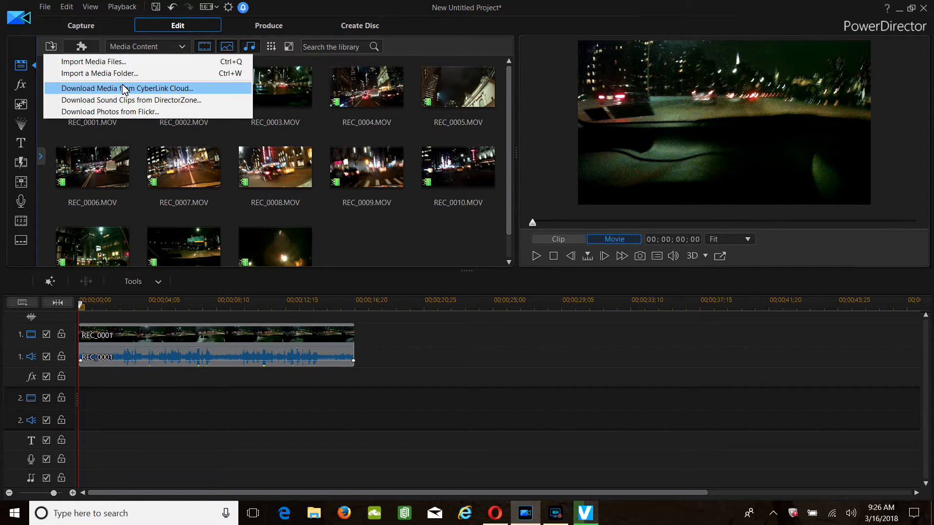
mouse_move(110, 73)
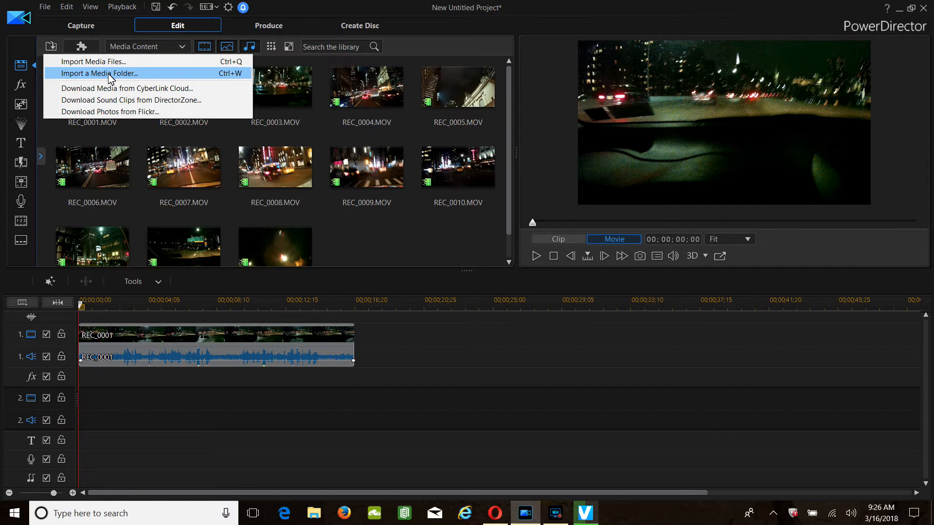
mouse_move(211, 143)
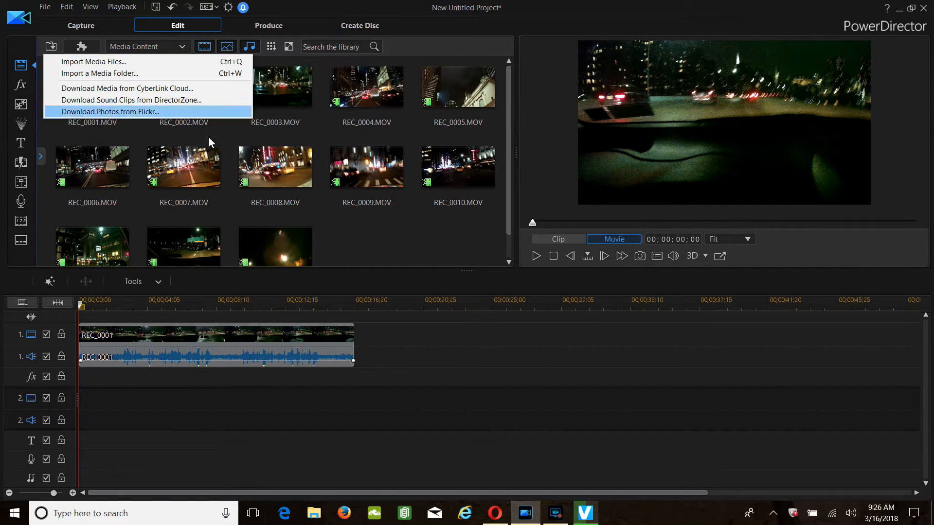
click(366, 259)
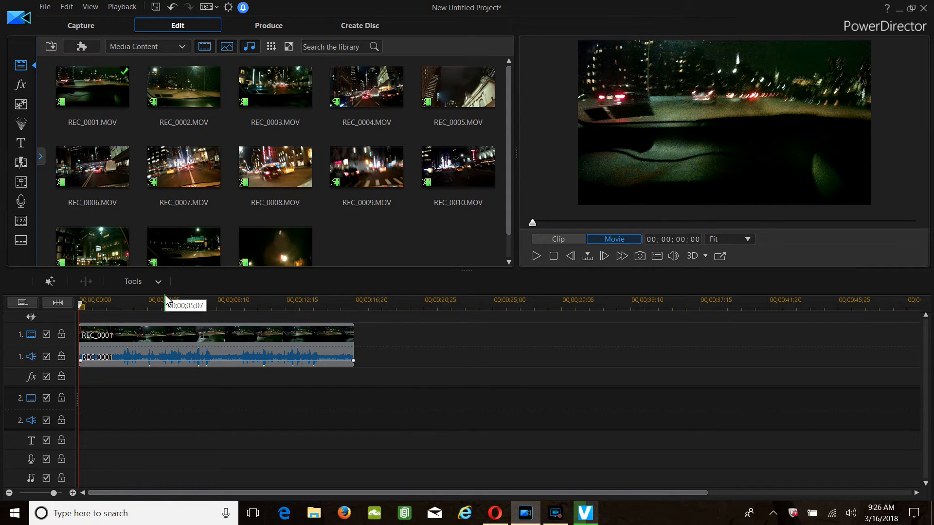
mouse_move(147, 346)
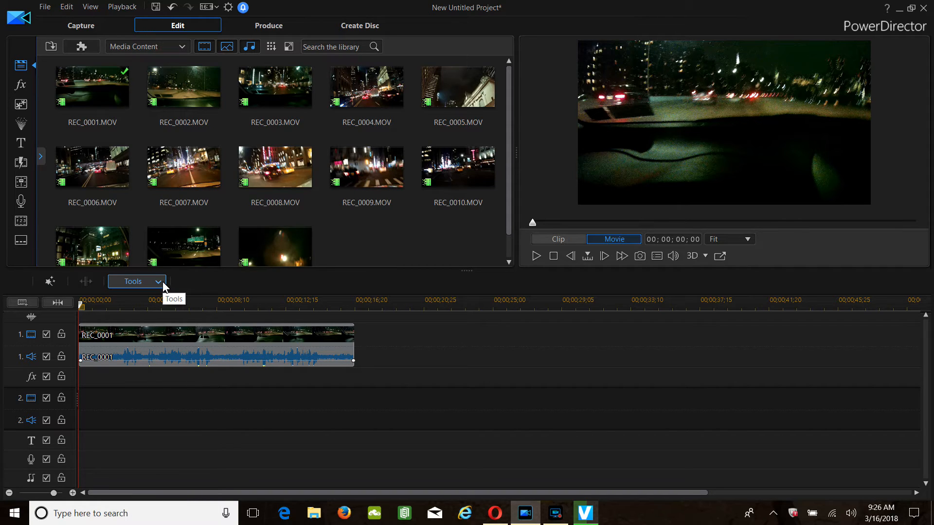
click(135, 281)
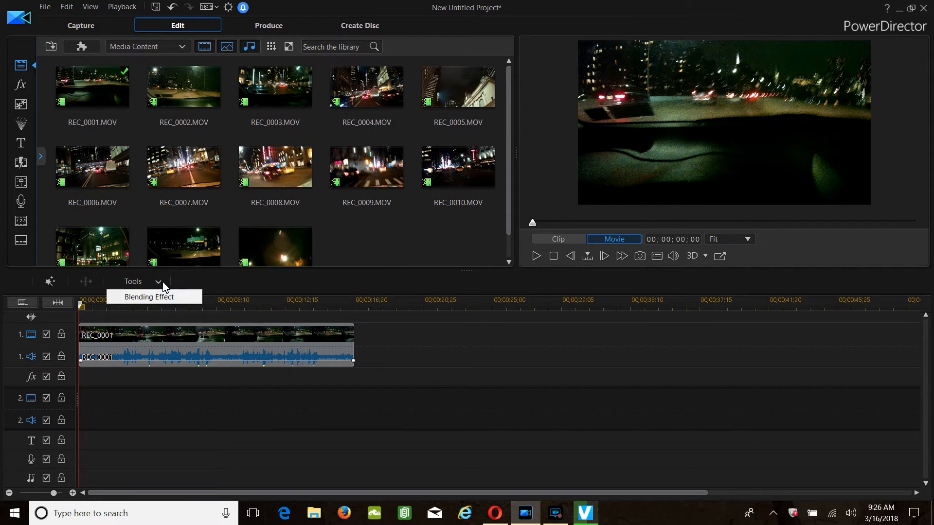
mouse_move(147, 290)
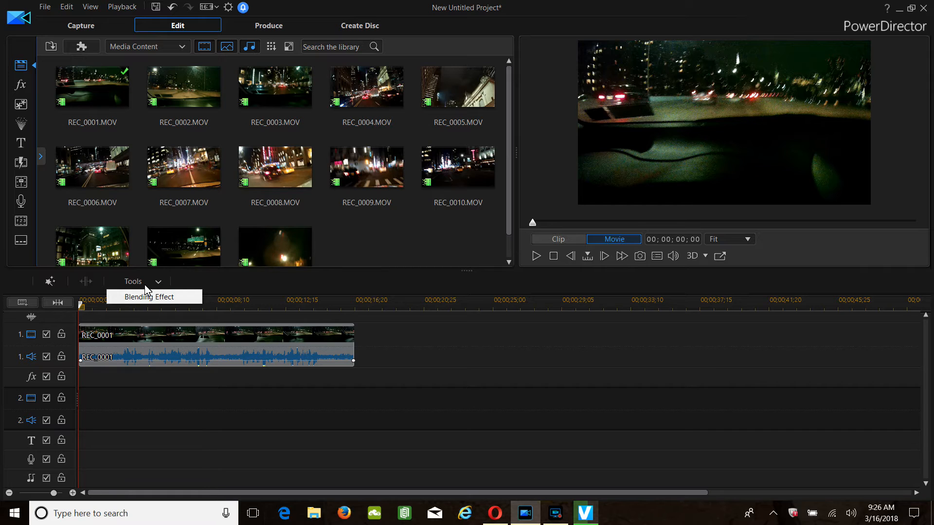
click(160, 349)
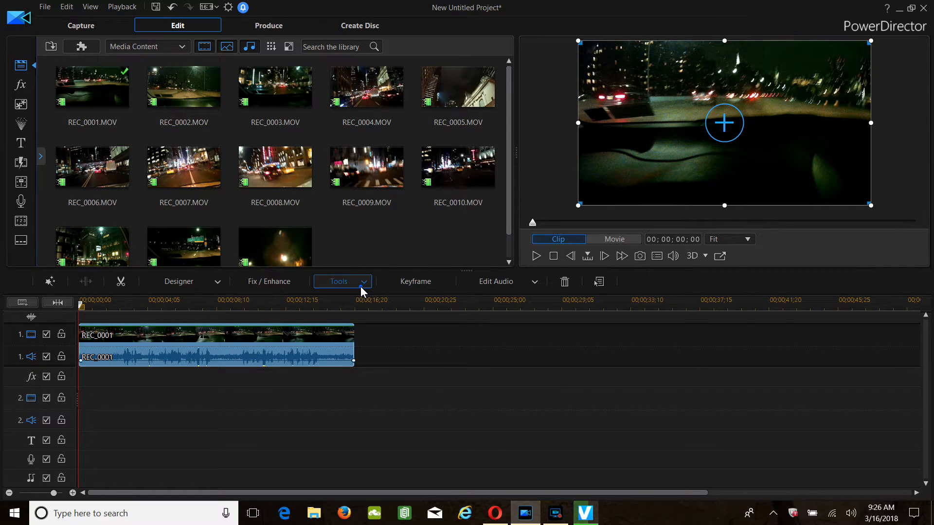
- Start Motion Tracker for REC_0001 and place the tracking box over the car ahead
click(339, 281)
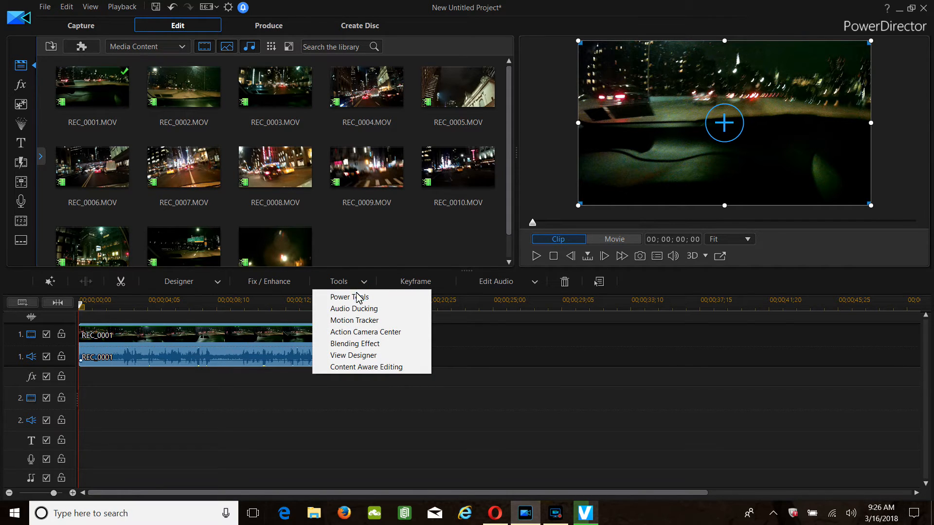
click(353, 320)
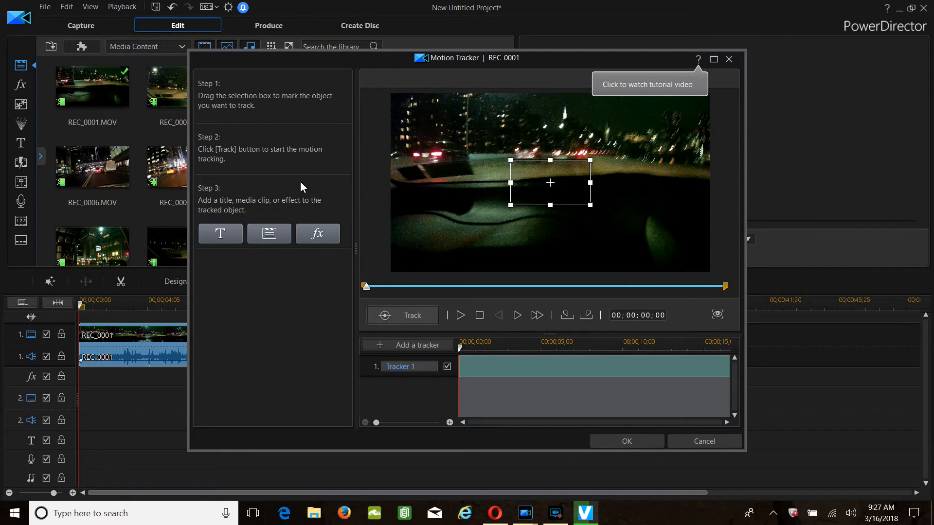
mouse_move(253, 110)
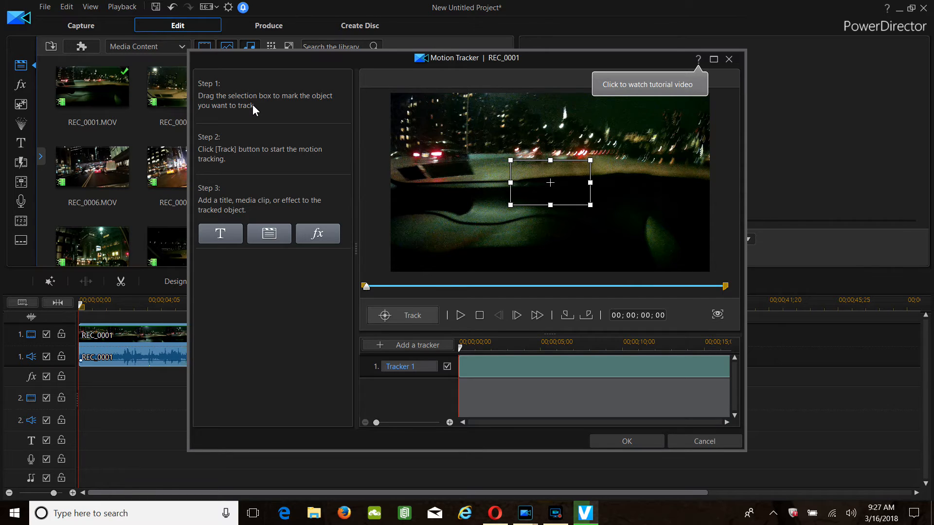
mouse_move(360, 146)
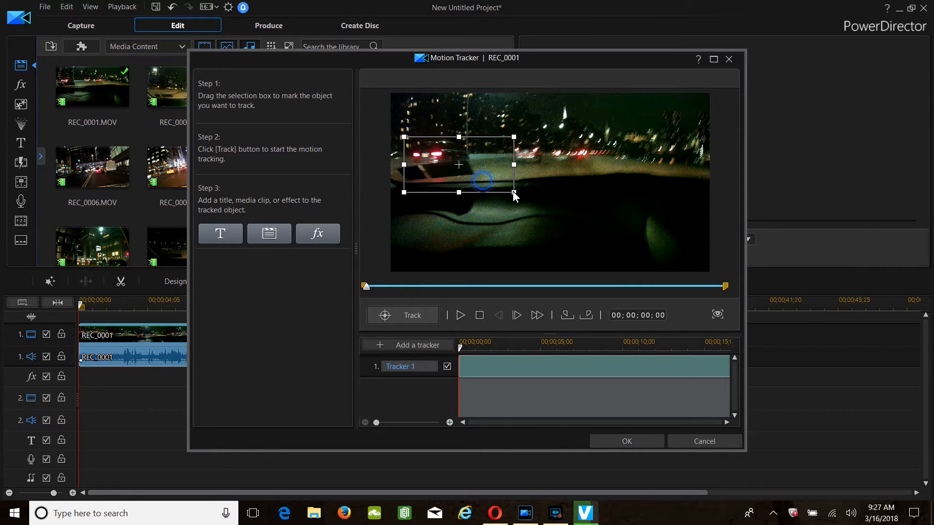
drag(513, 193, 495, 183)
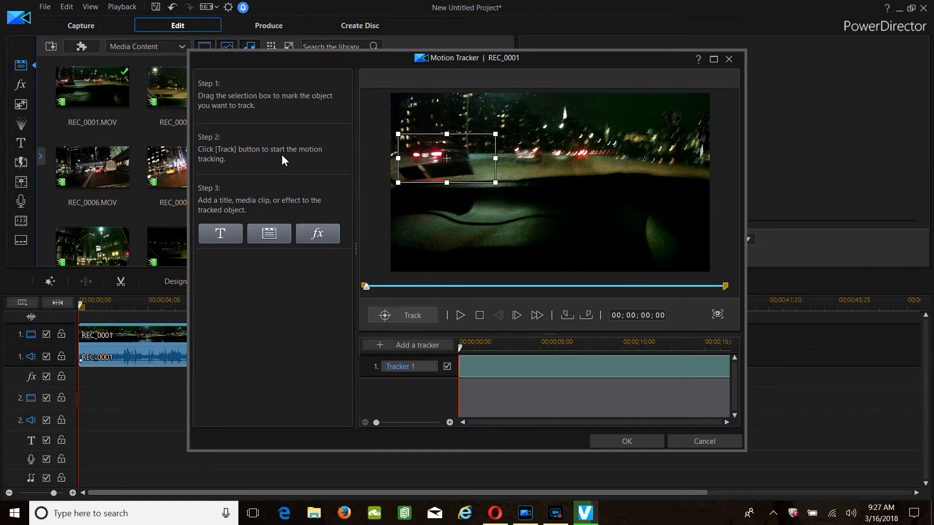
mouse_move(250, 168)
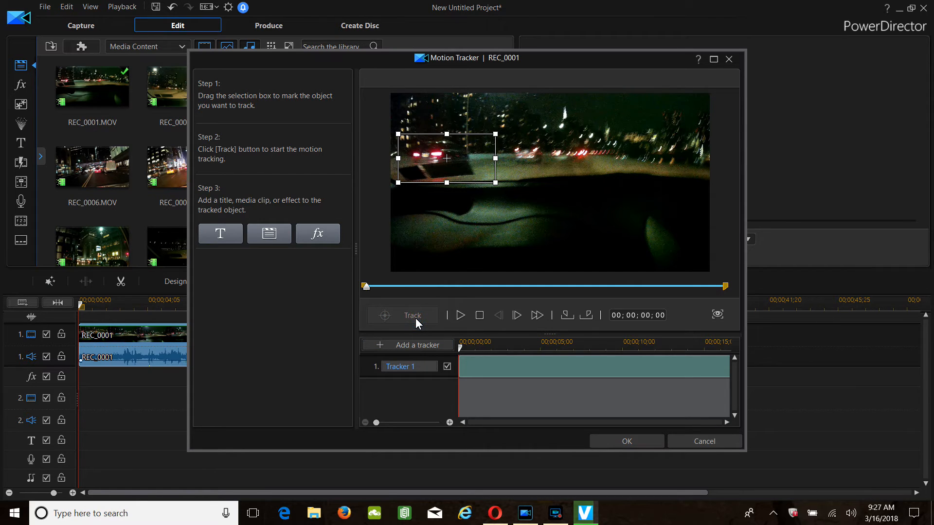
- Run the tracker so it follows the car's taillights through the clip
click(402, 315)
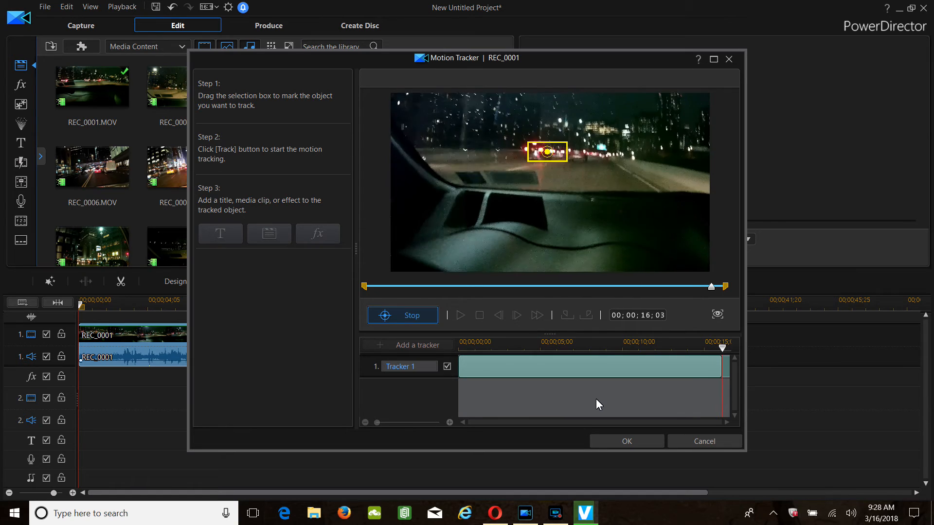
- End tracking and attach a title reading 'mobius' to the tracked car
click(402, 315)
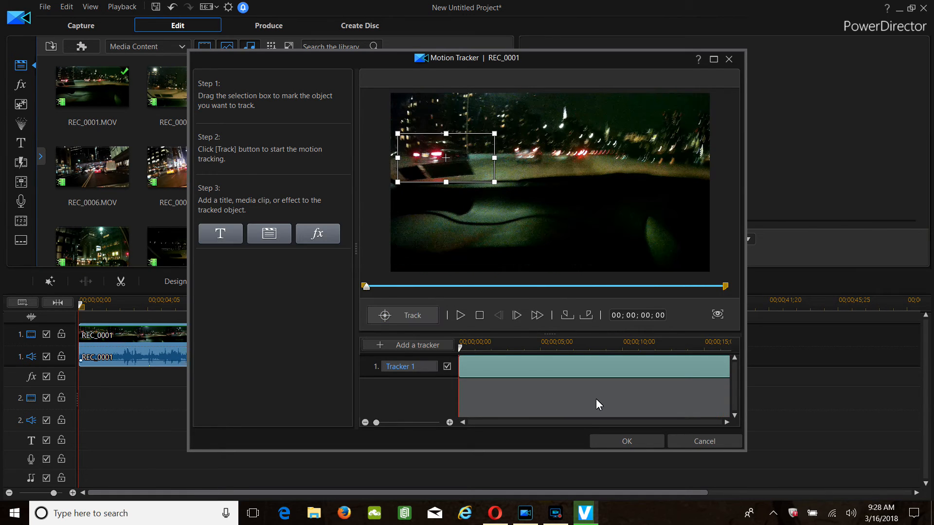
mouse_move(220, 233)
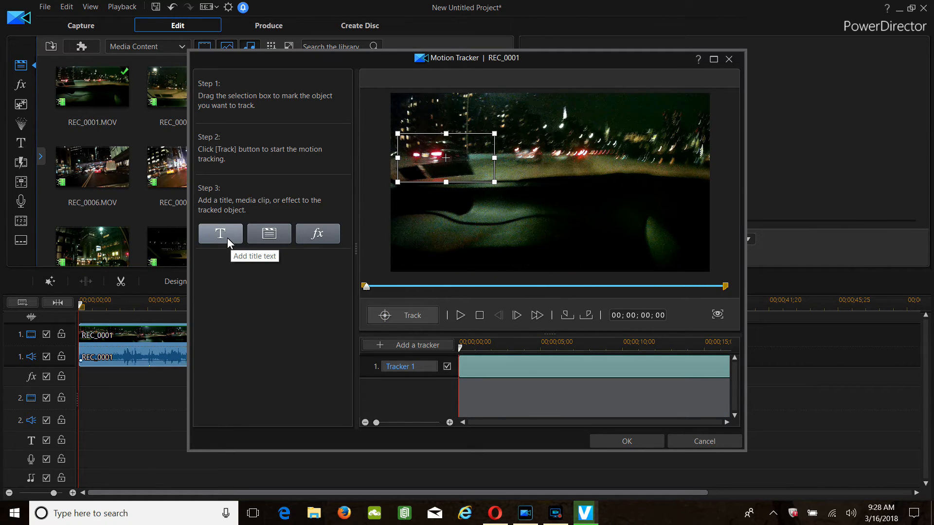
mouse_move(219, 244)
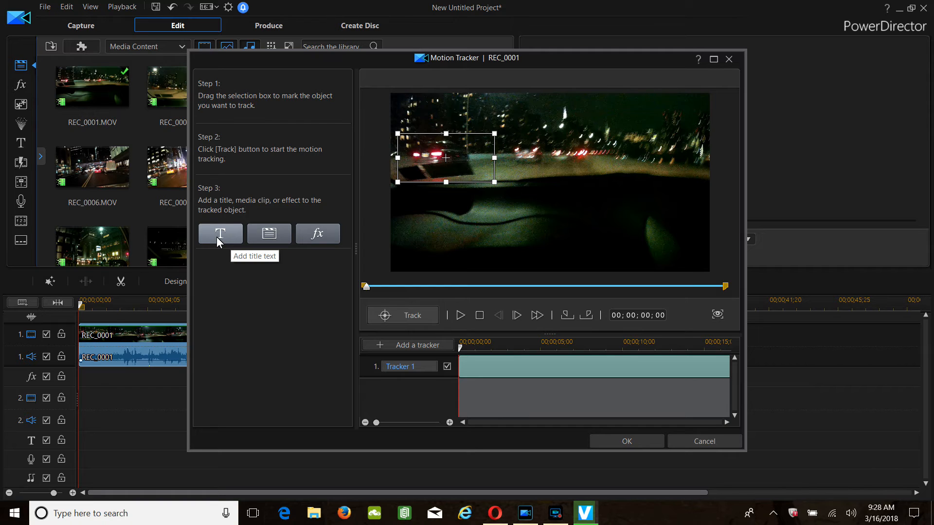
click(220, 232)
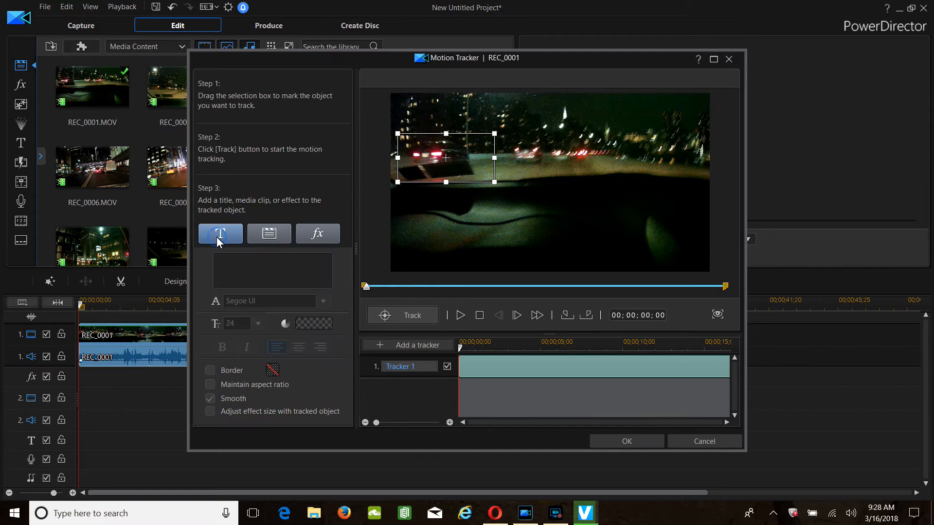
click(272, 270)
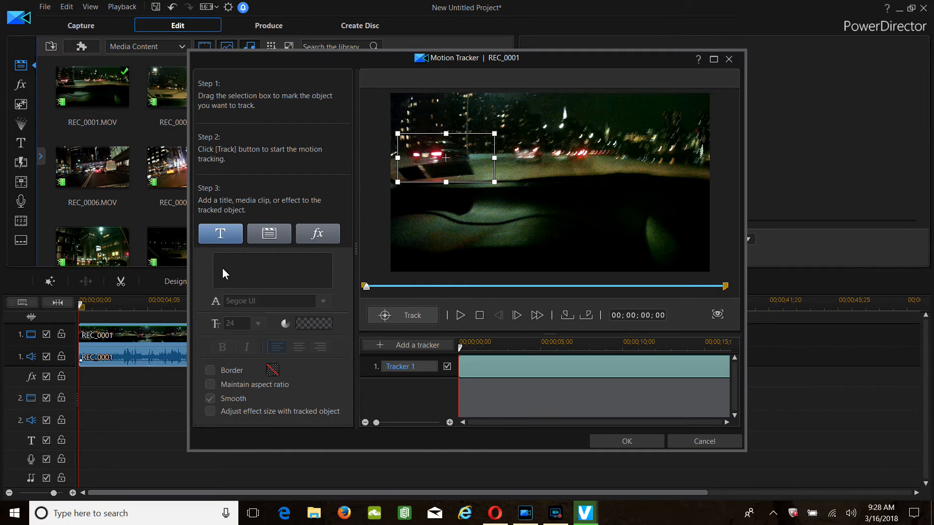
text(mob)
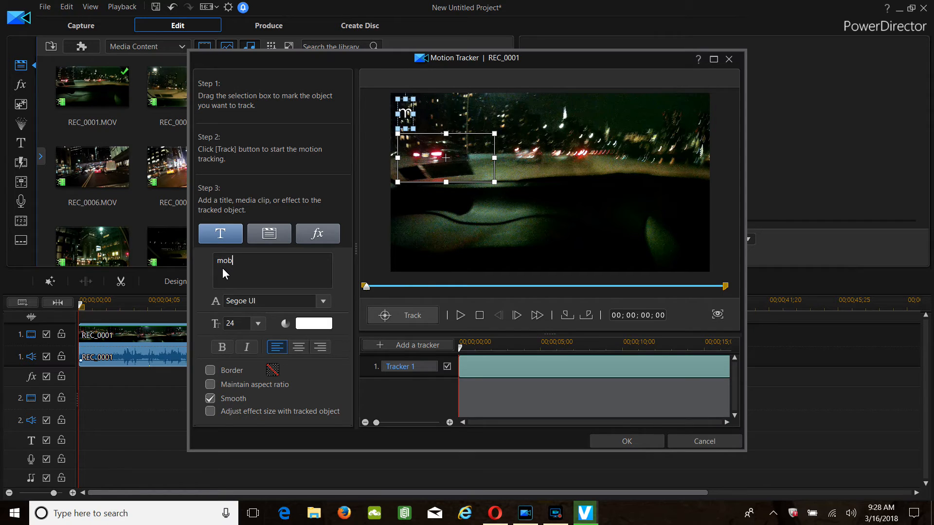
text(ius)
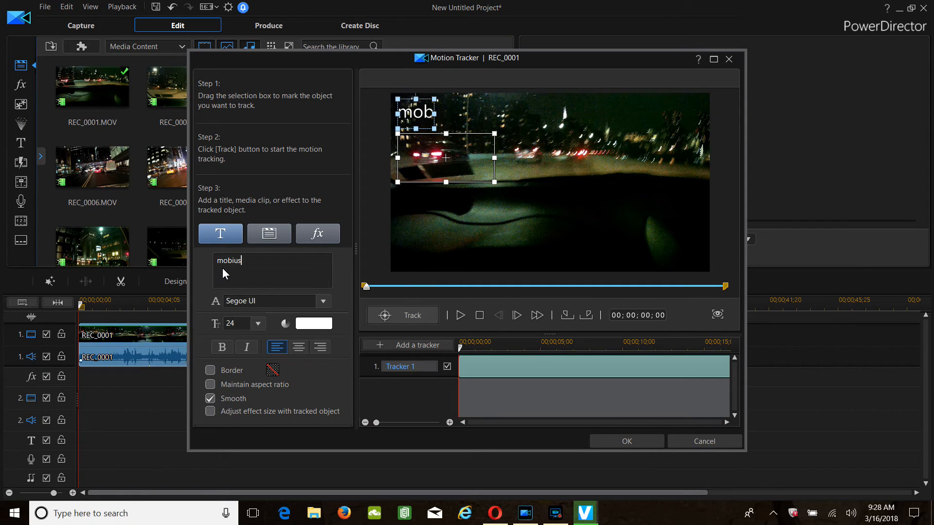
mouse_move(317, 233)
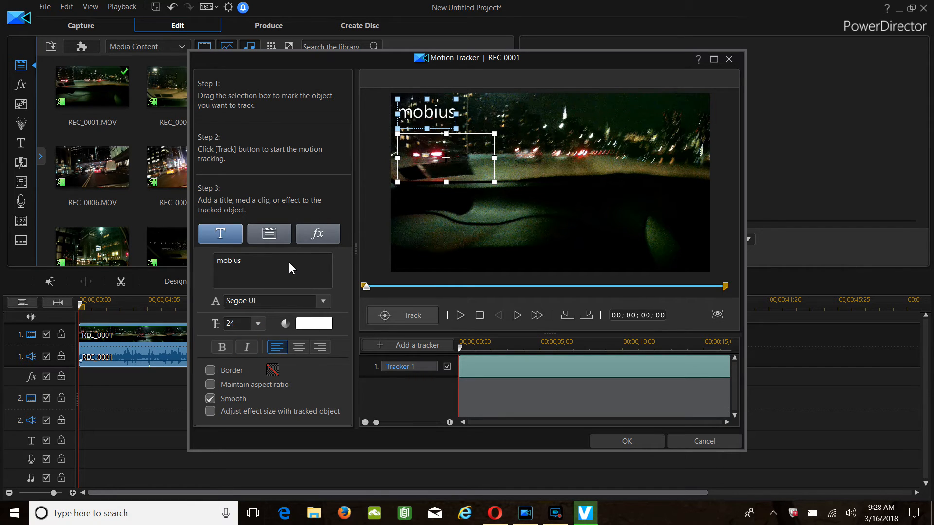
mouse_move(269, 232)
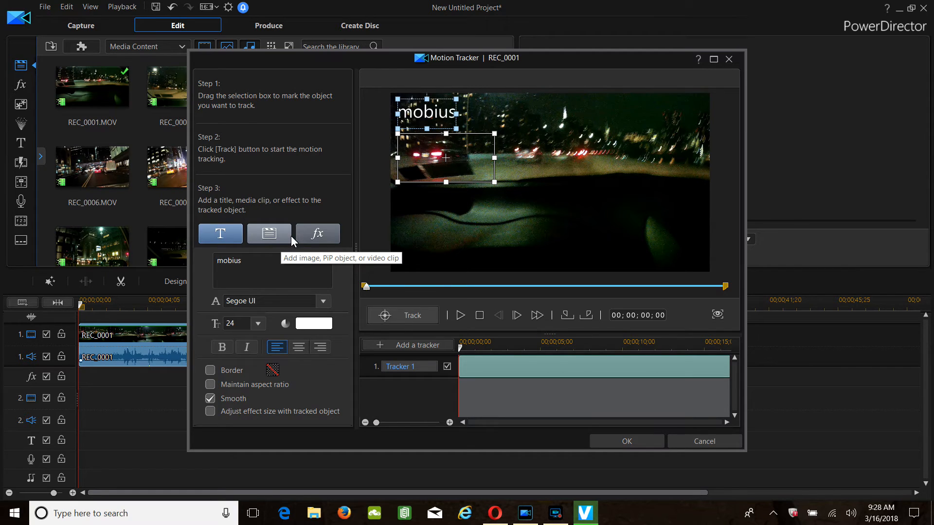
mouse_move(317, 233)
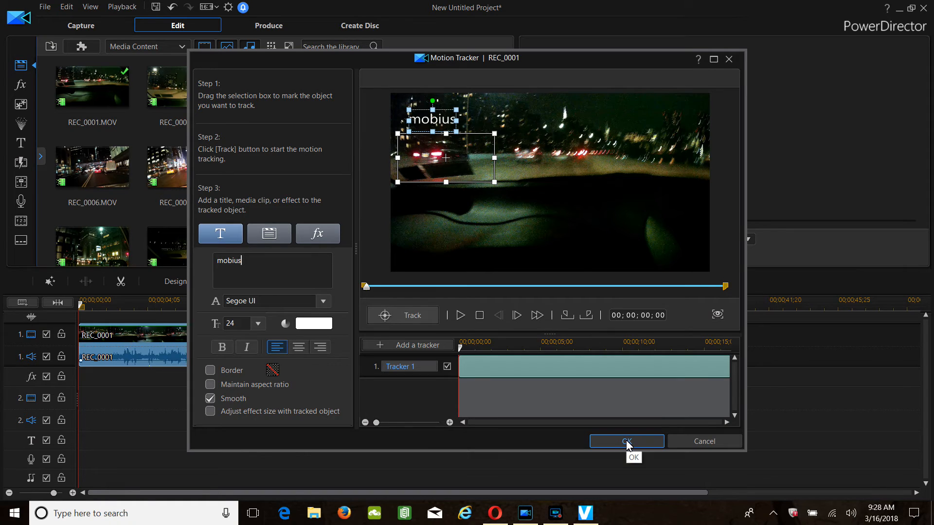
mouse_move(464, 323)
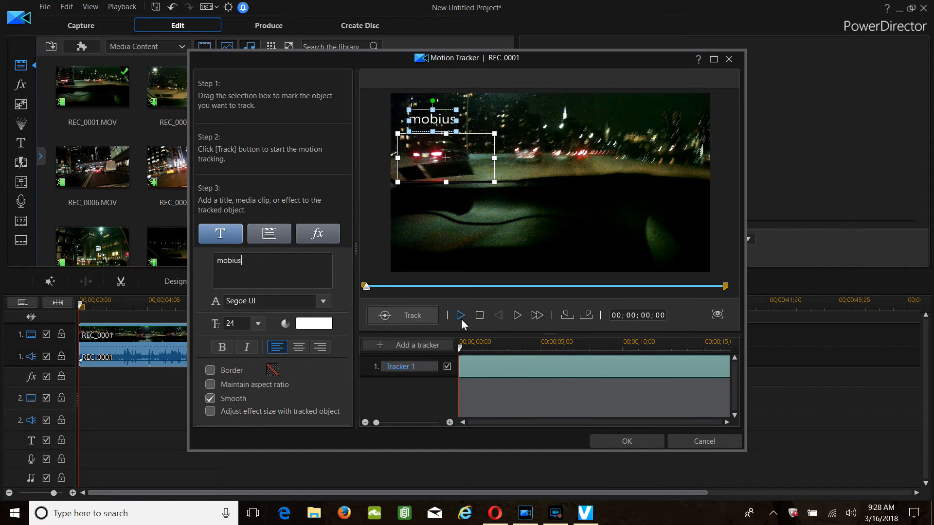
- Preview the title following the car, then apply it as a title clip on track 2
click(460, 315)
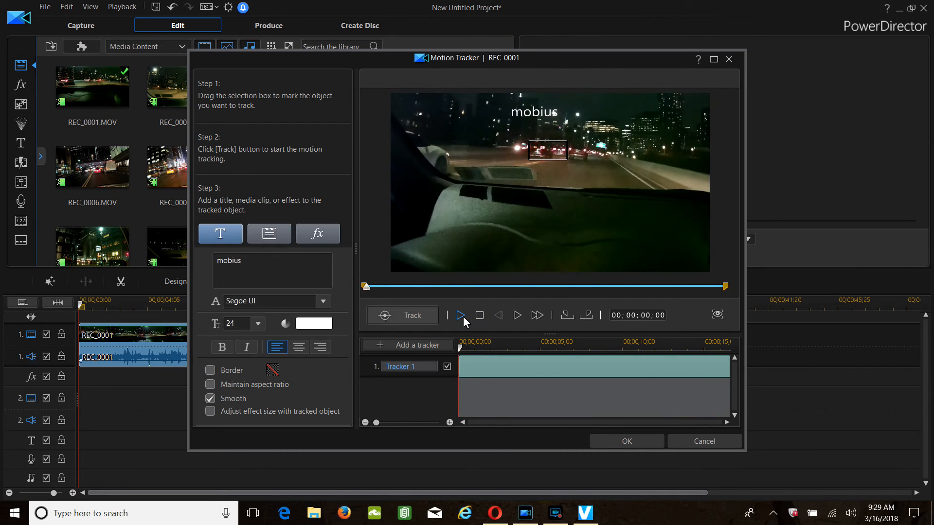
click(460, 314)
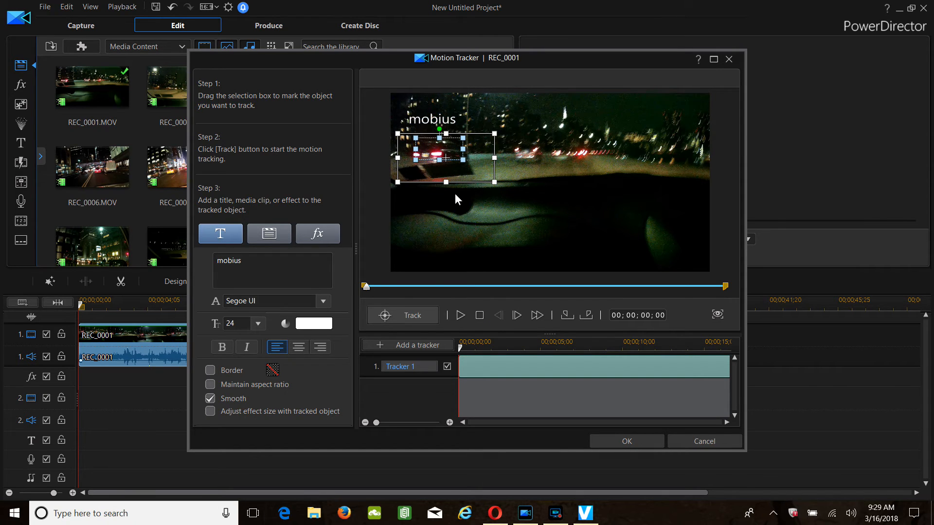
click(625, 441)
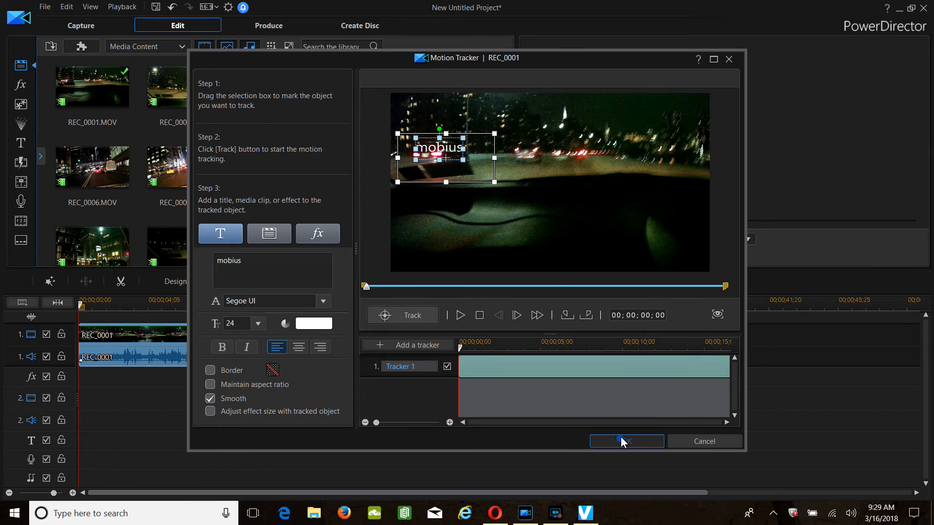
click(626, 442)
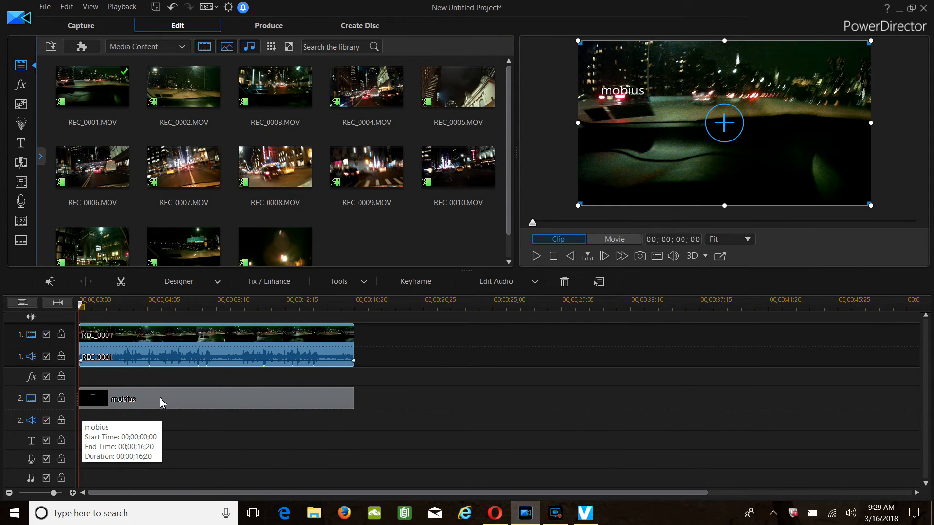
mouse_move(34, 368)
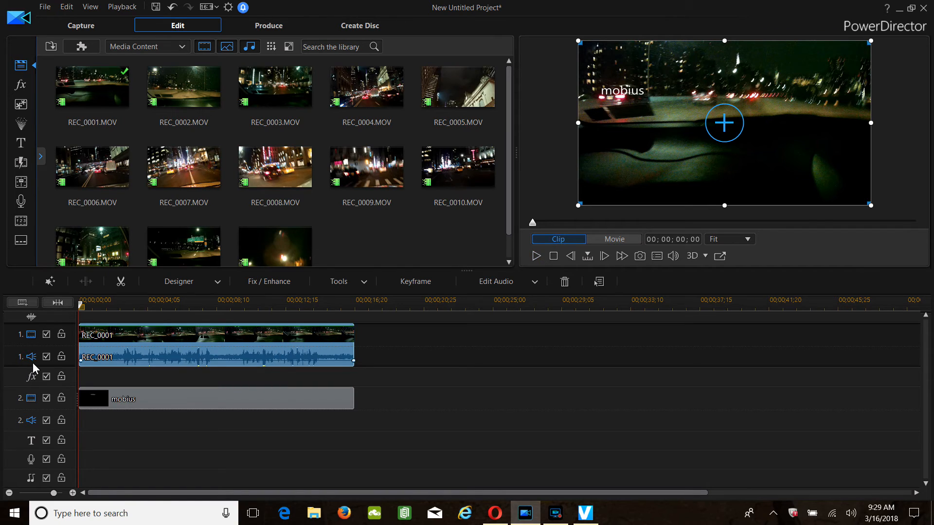
mouse_move(53, 366)
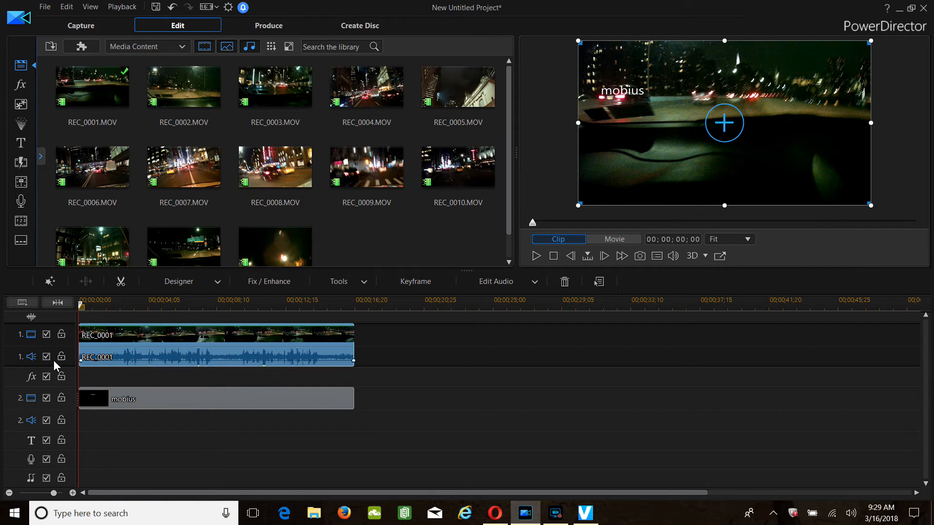
click(46, 357)
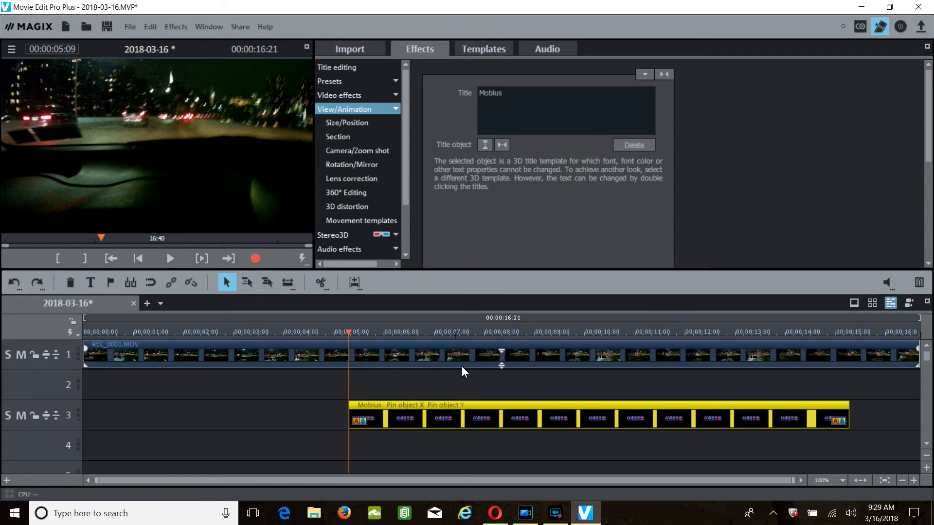
click(372, 332)
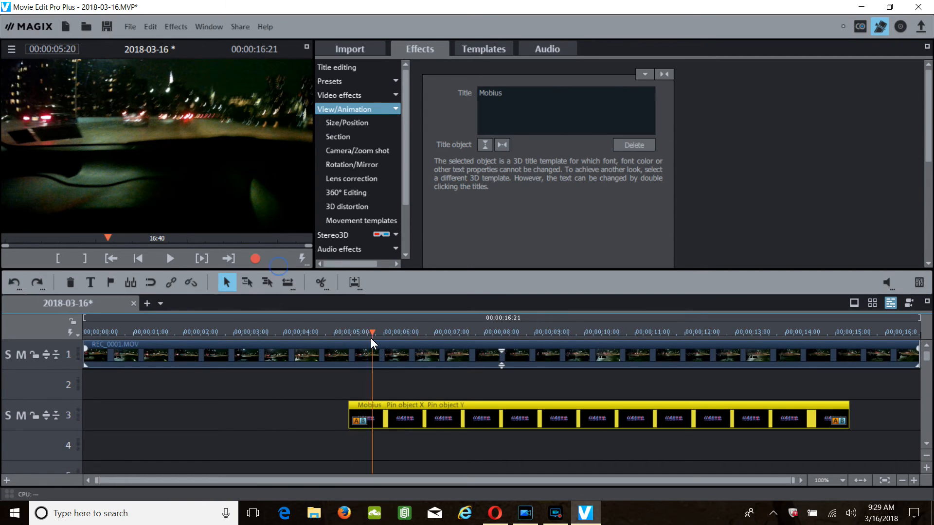
click(409, 333)
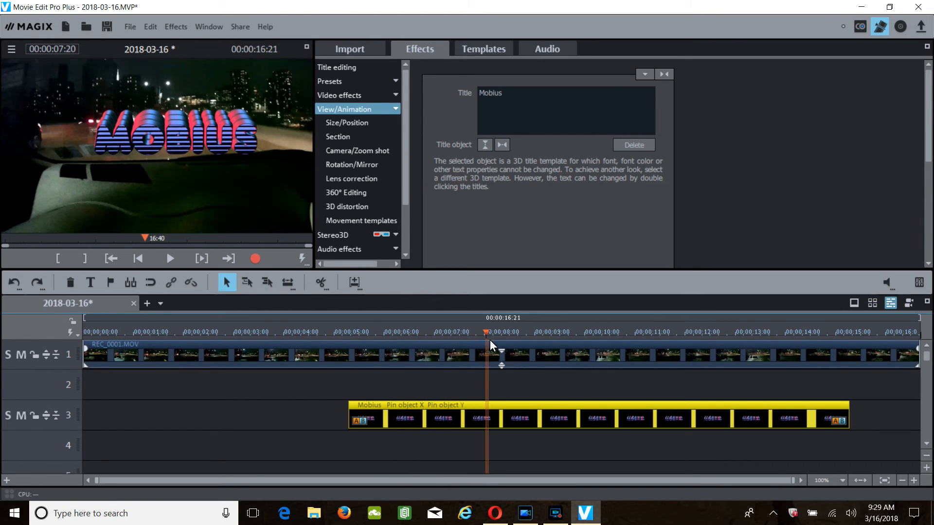
click(607, 331)
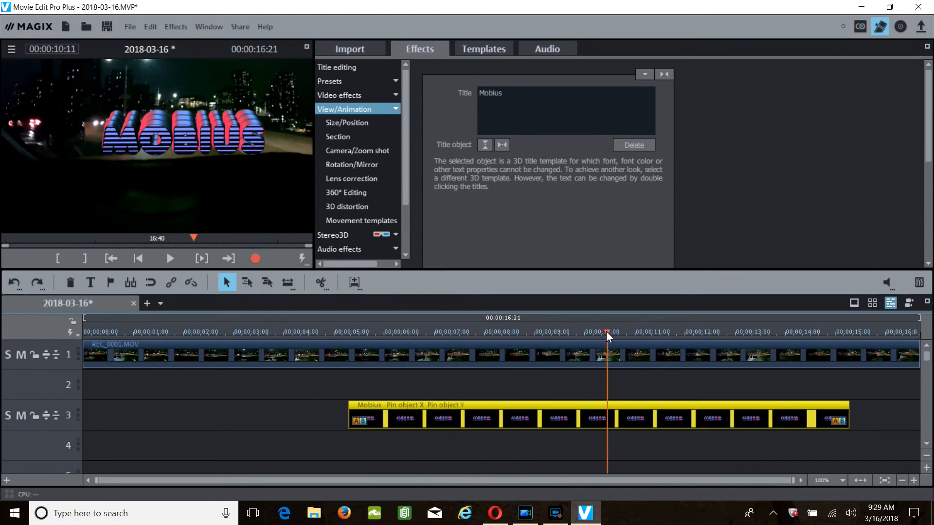
click(661, 332)
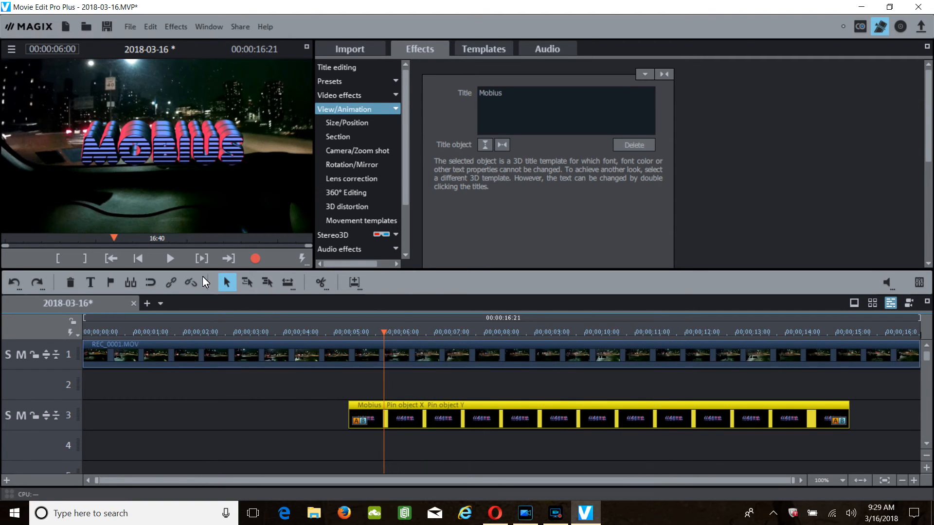
mouse_move(205, 137)
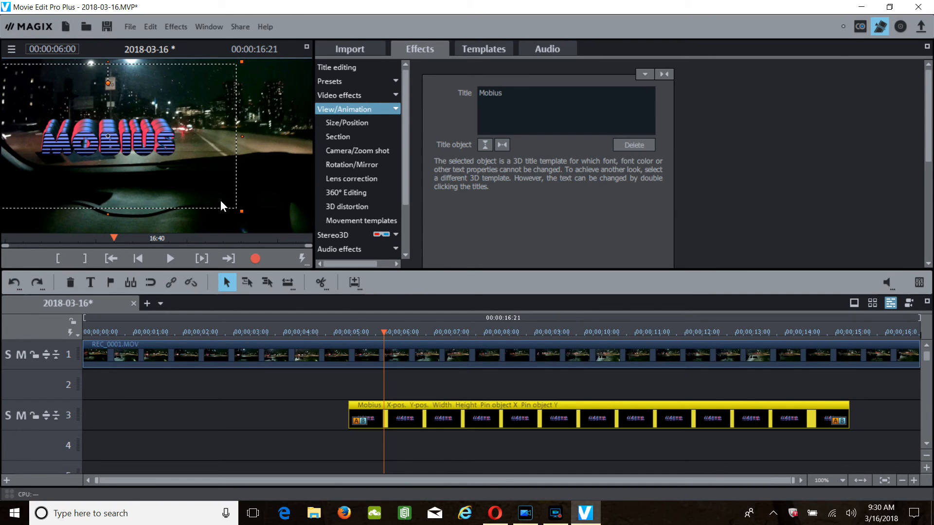
mouse_move(194, 172)
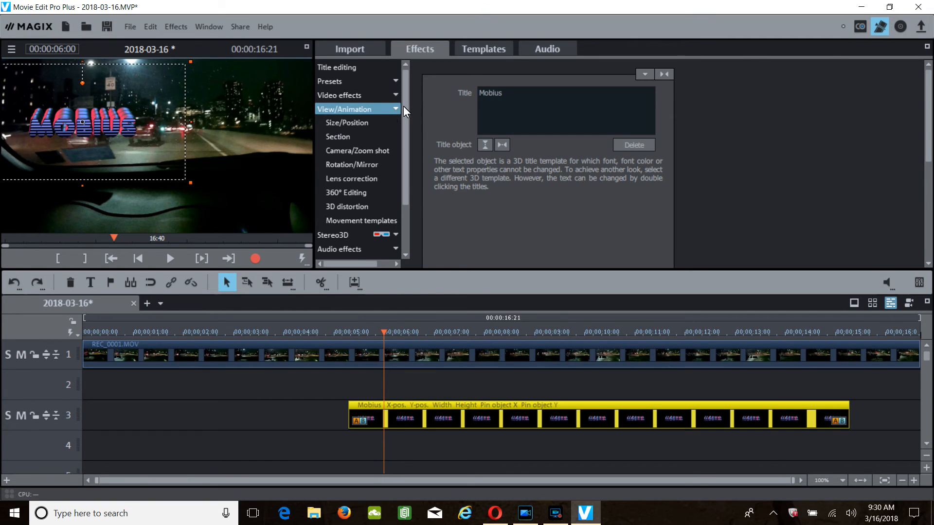
mouse_move(362, 112)
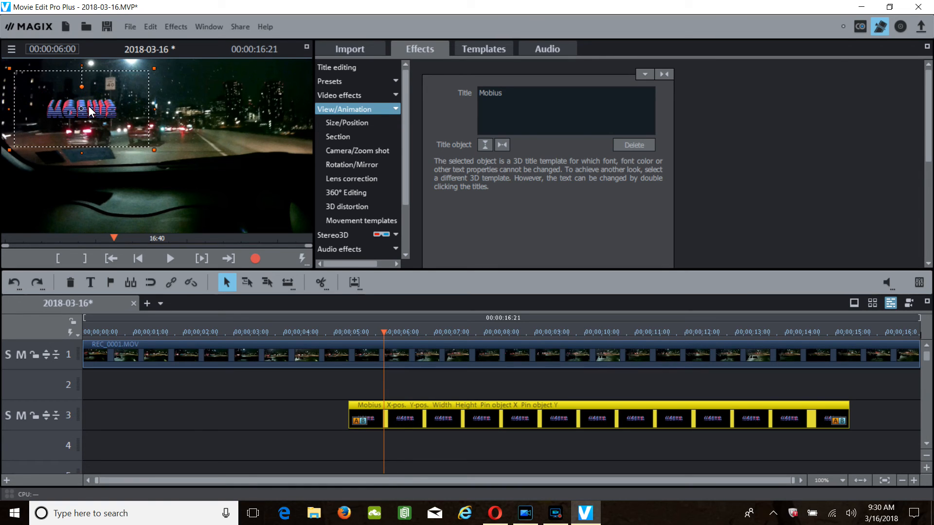
mouse_move(83, 129)
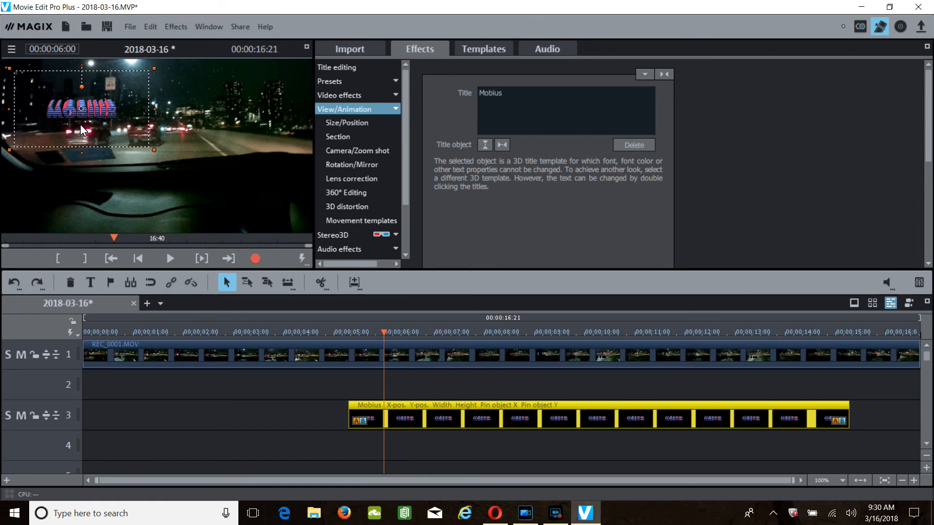
mouse_move(303, 171)
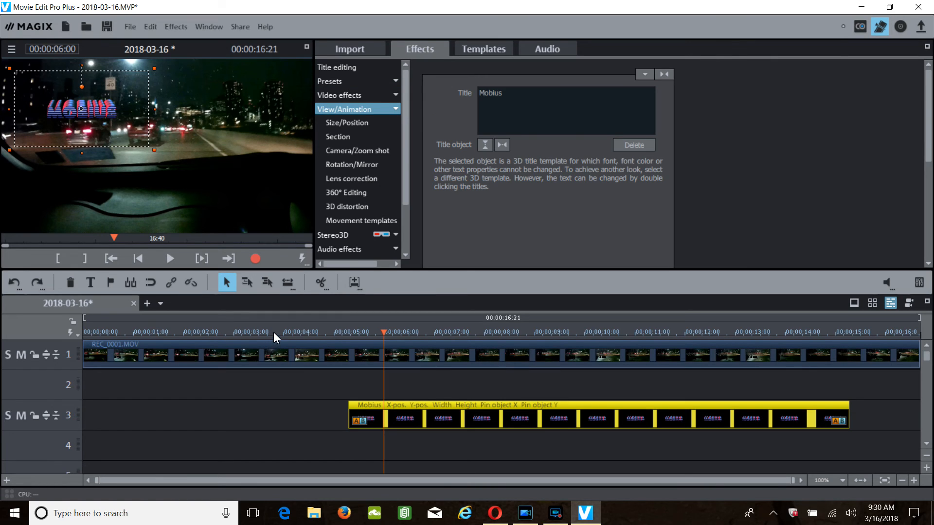
- Move the playback position back to about 3 seconds to replay the tracked title
click(274, 332)
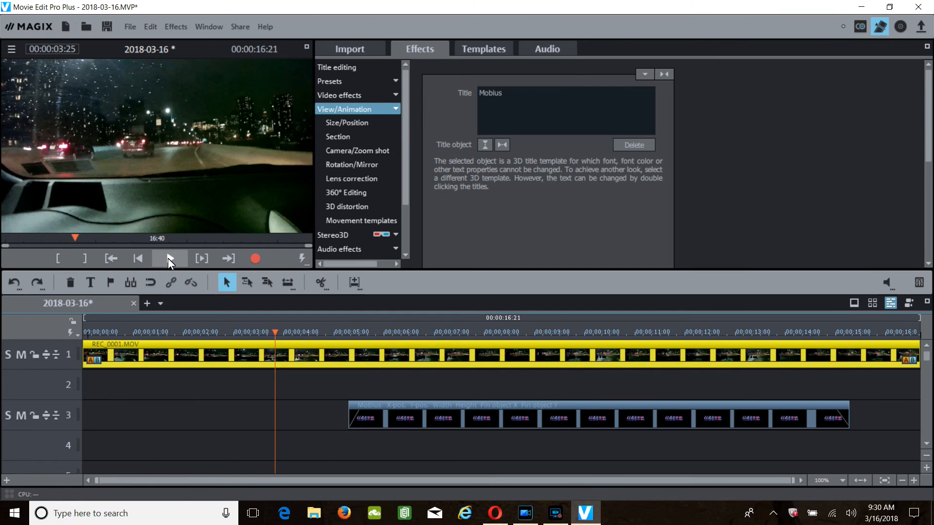
click(169, 257)
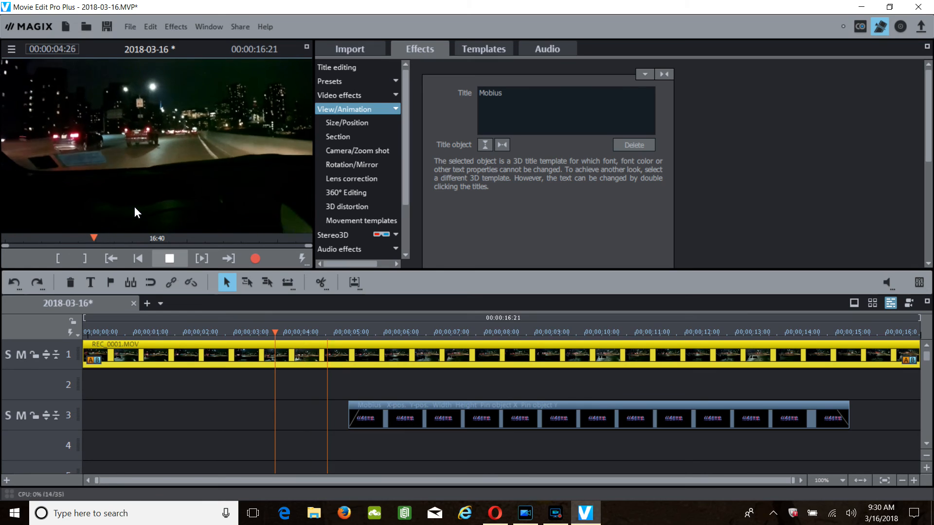
click(169, 258)
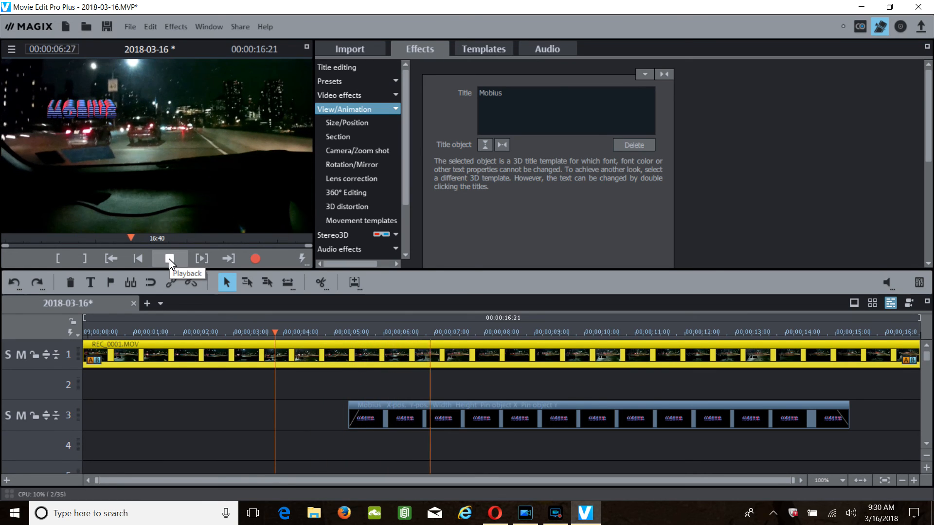
click(169, 257)
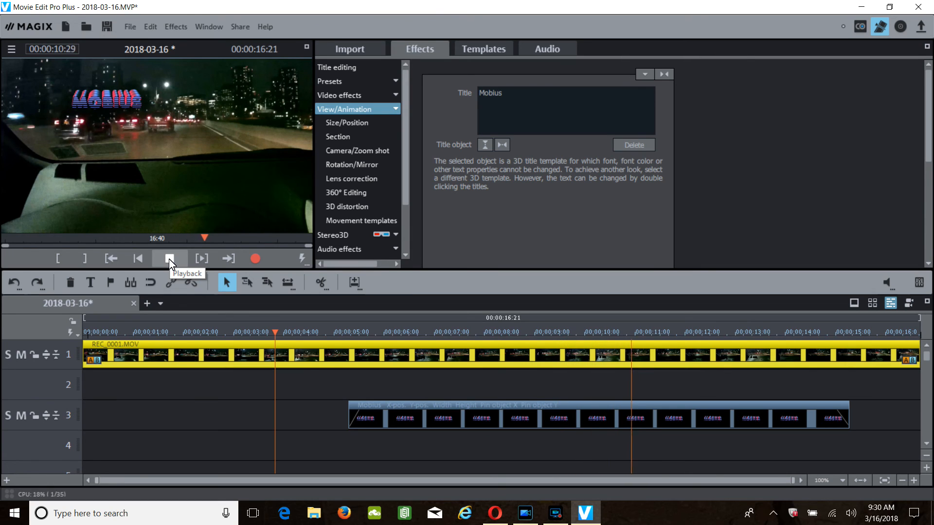
click(169, 257)
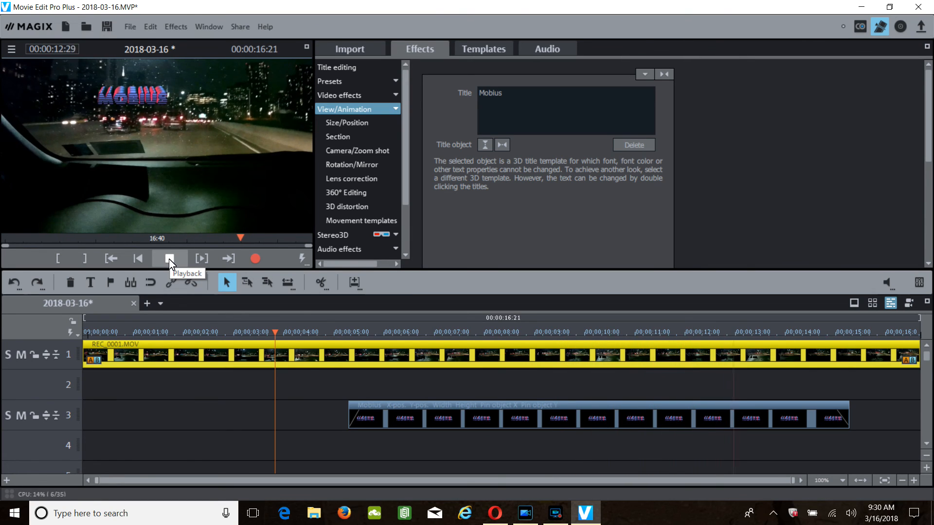
click(169, 258)
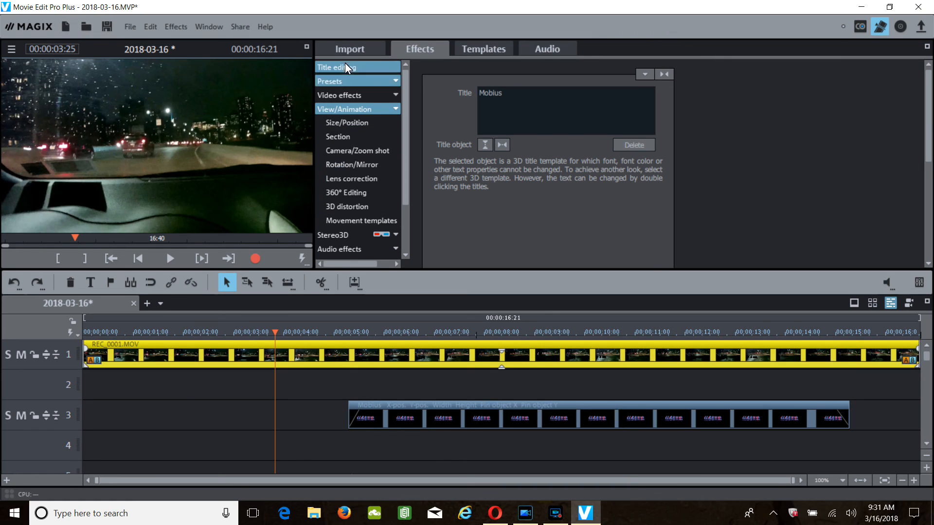
- Browse the Import media browser up to Pictures and back into the mobius New folder with the REC clips
click(350, 49)
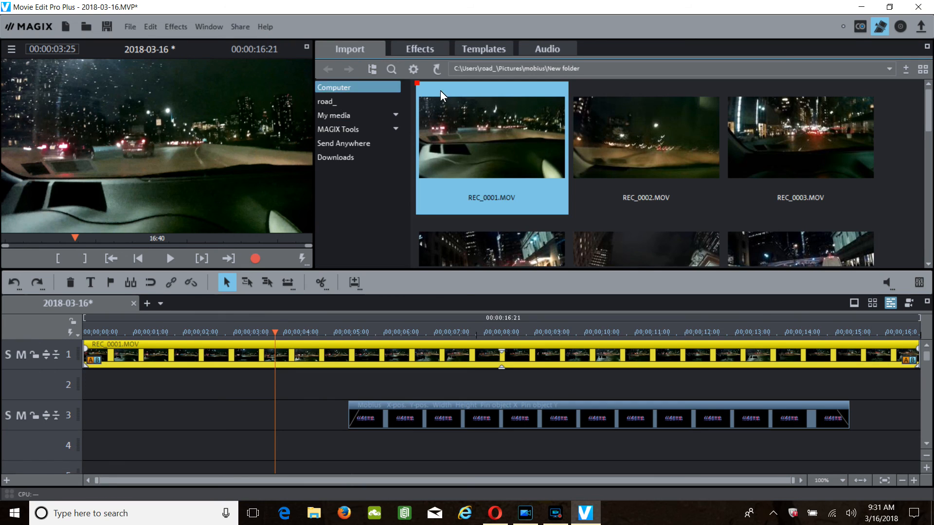
click(371, 69)
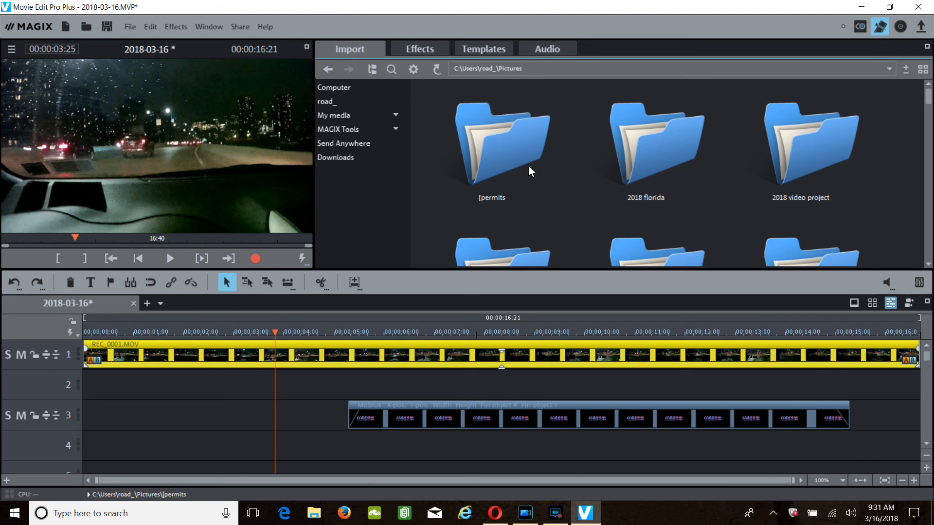
click(645, 137)
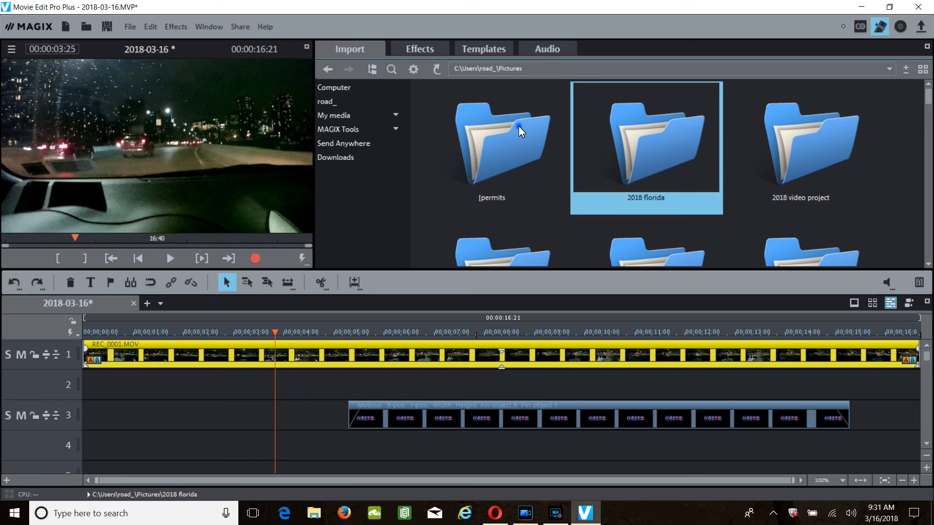
double_click(646, 137)
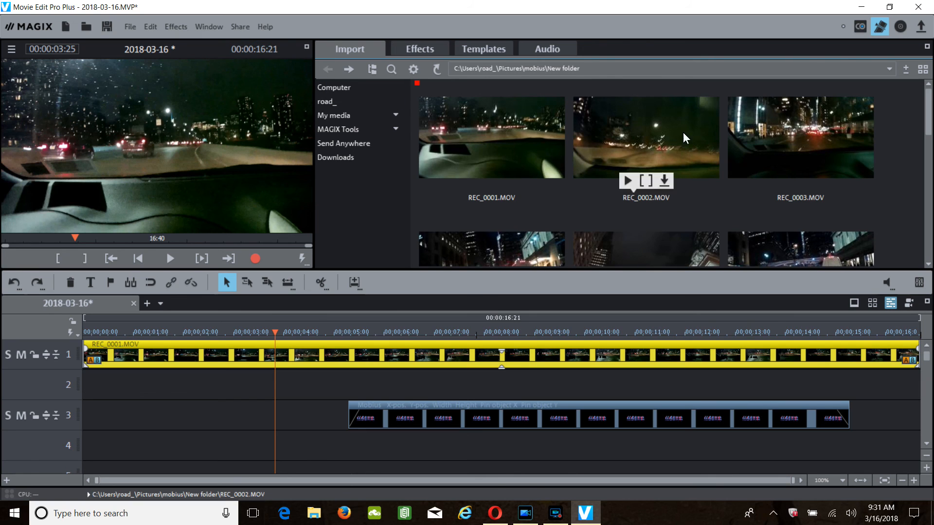
mouse_move(497, 302)
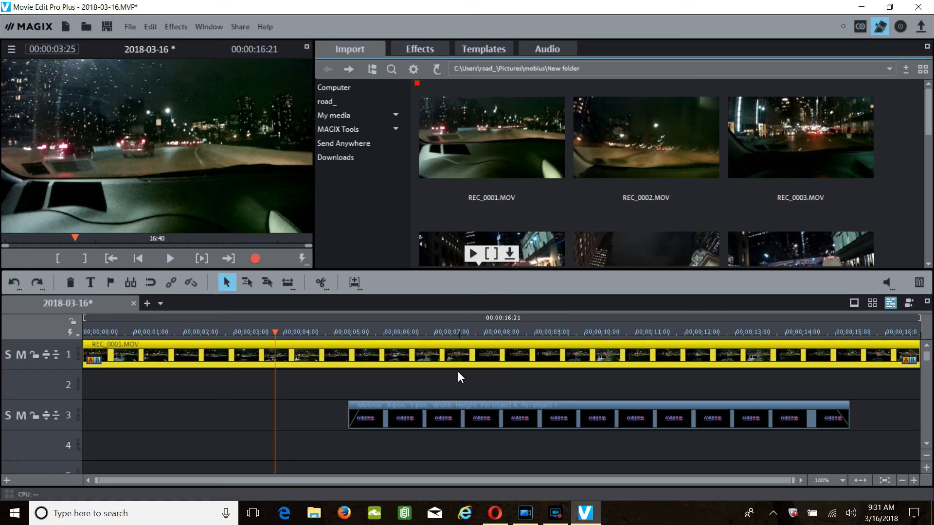
mouse_move(425, 381)
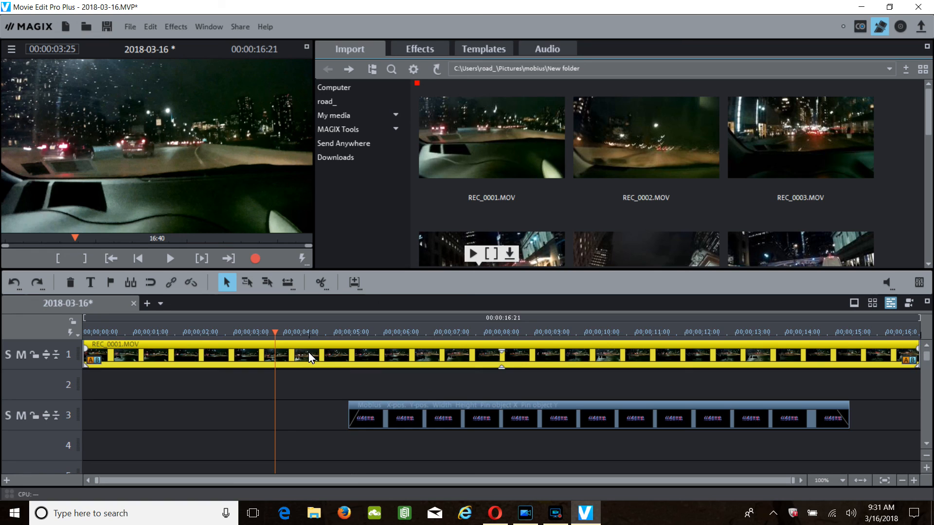
mouse_move(353, 363)
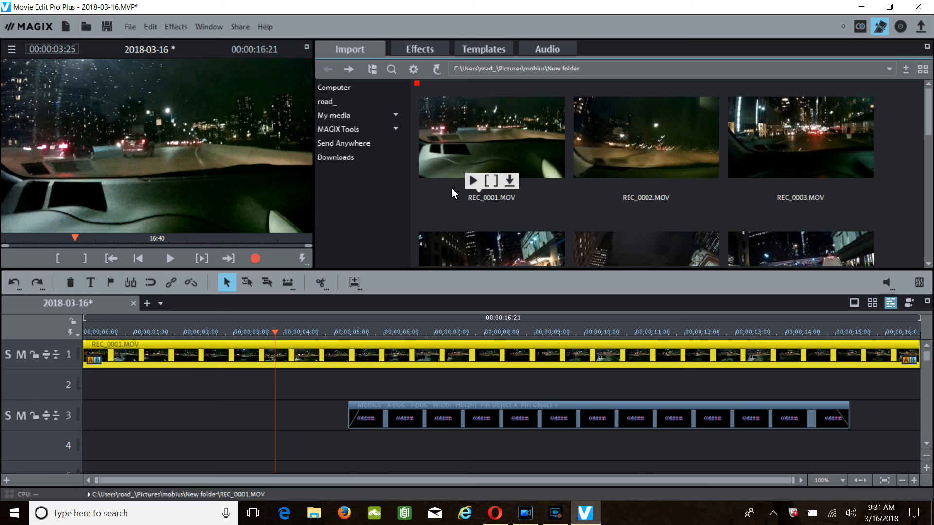
click(556, 512)
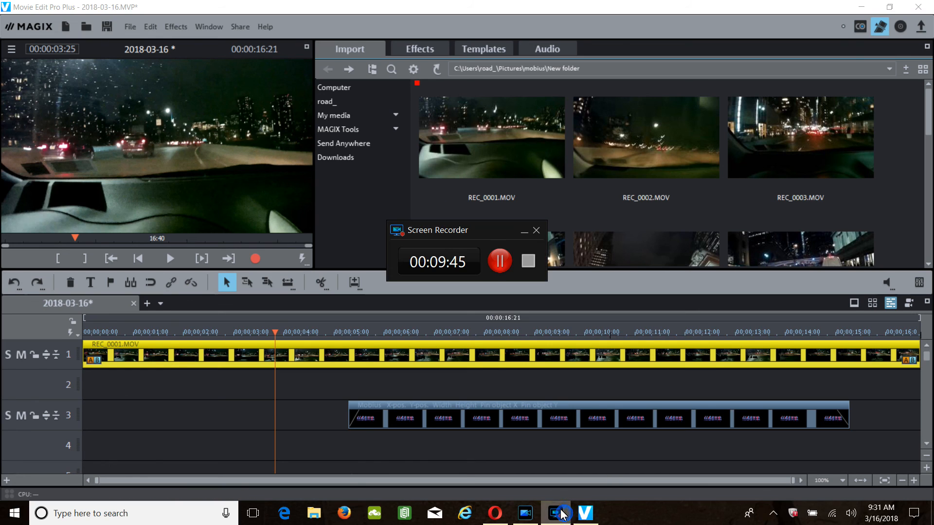
mouse_move(454, 283)
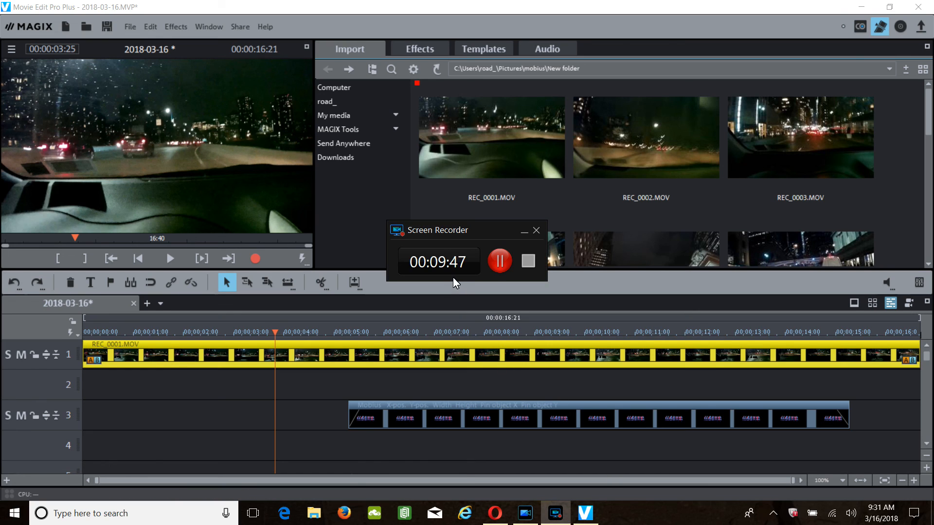